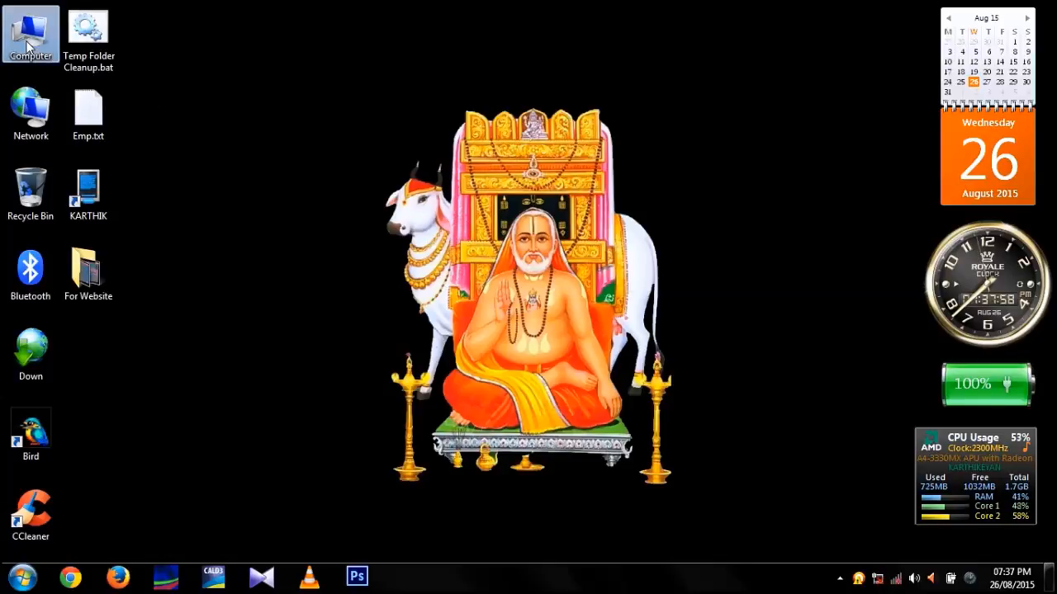
Step: Browse in Windows Explorer to E:\Project Related\MyAndroidApp to view its 11 items
double_click(31, 33)
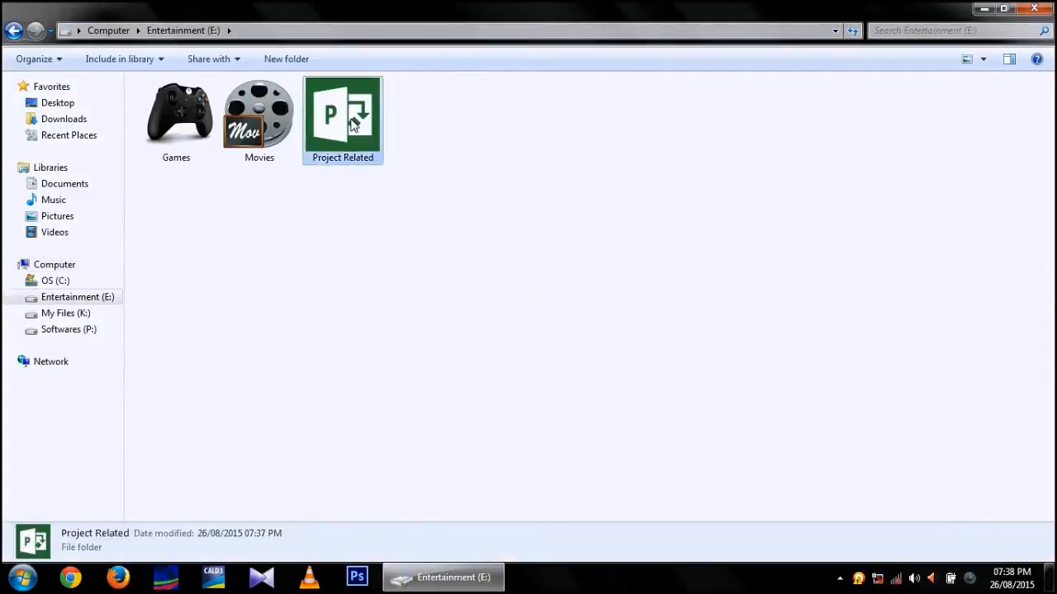
double_click(341, 116)
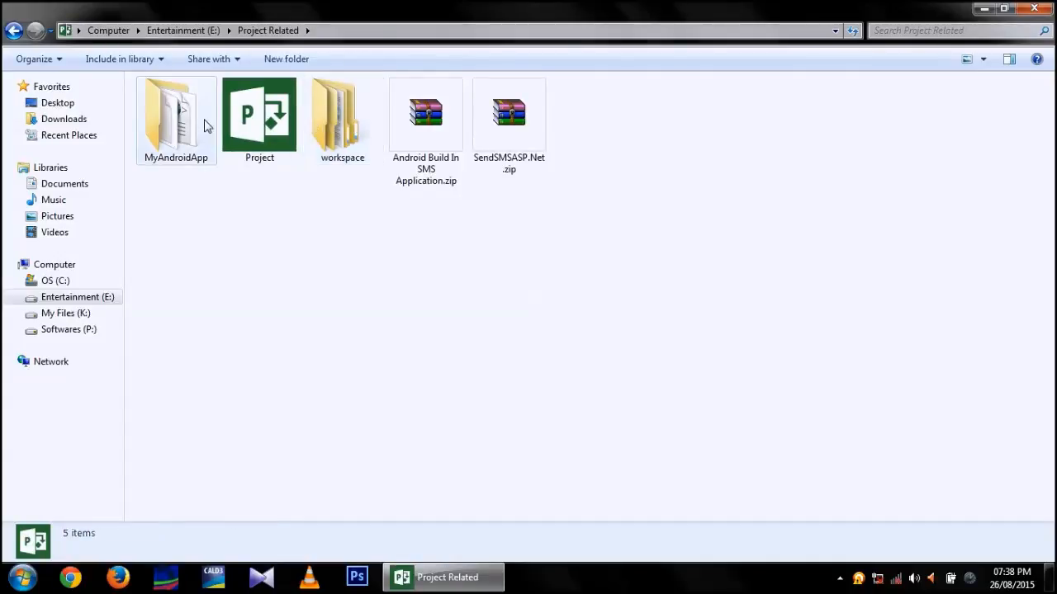
double_click(175, 116)
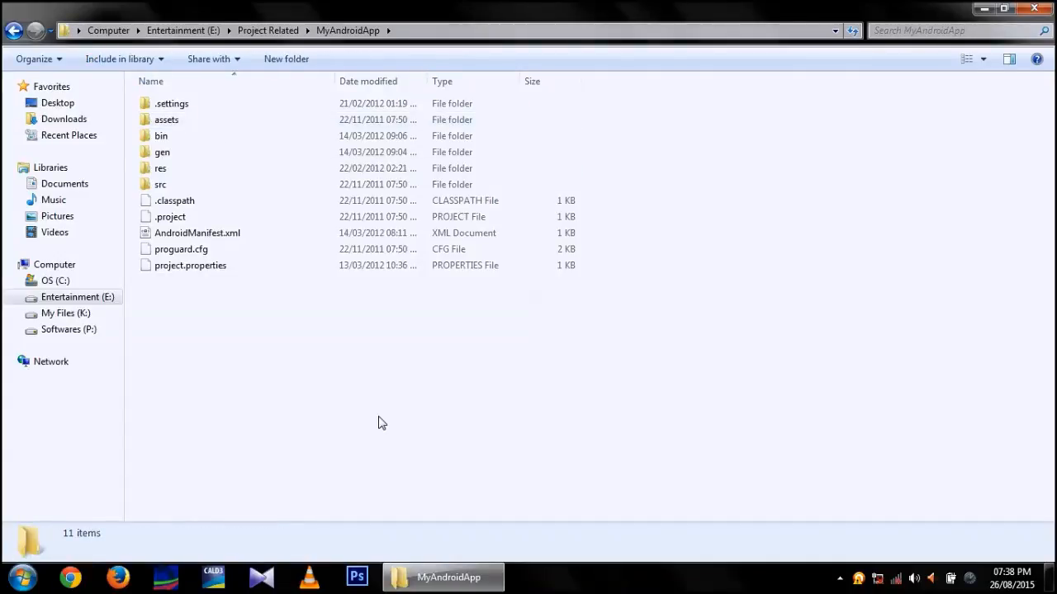
left_click(22, 577)
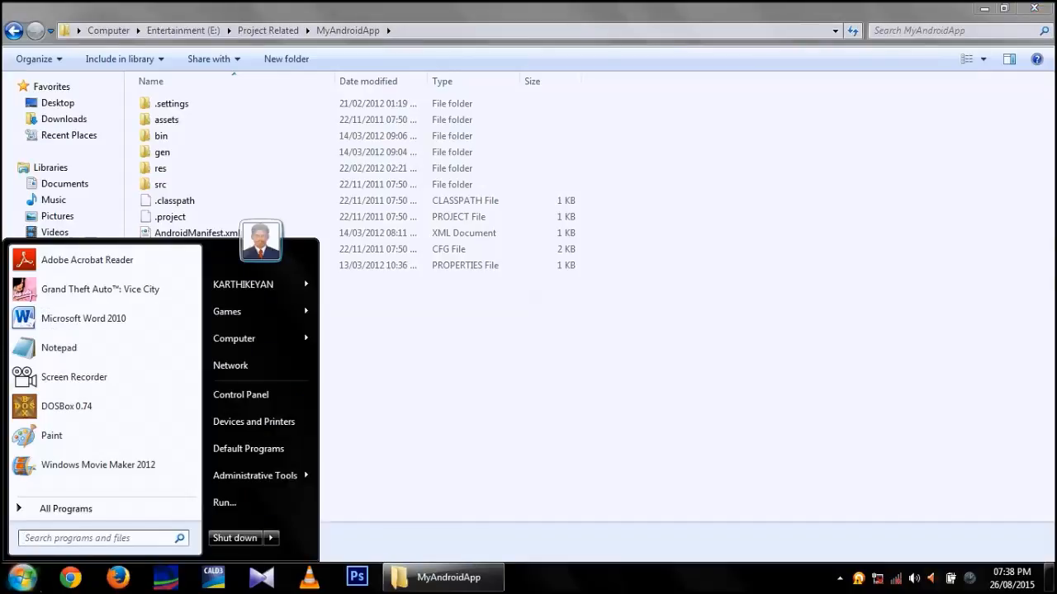
Step: Search 'eclipse' in the Start menu and launch ADT, waiting for Android 4.2.2 data to load
type("eclips")
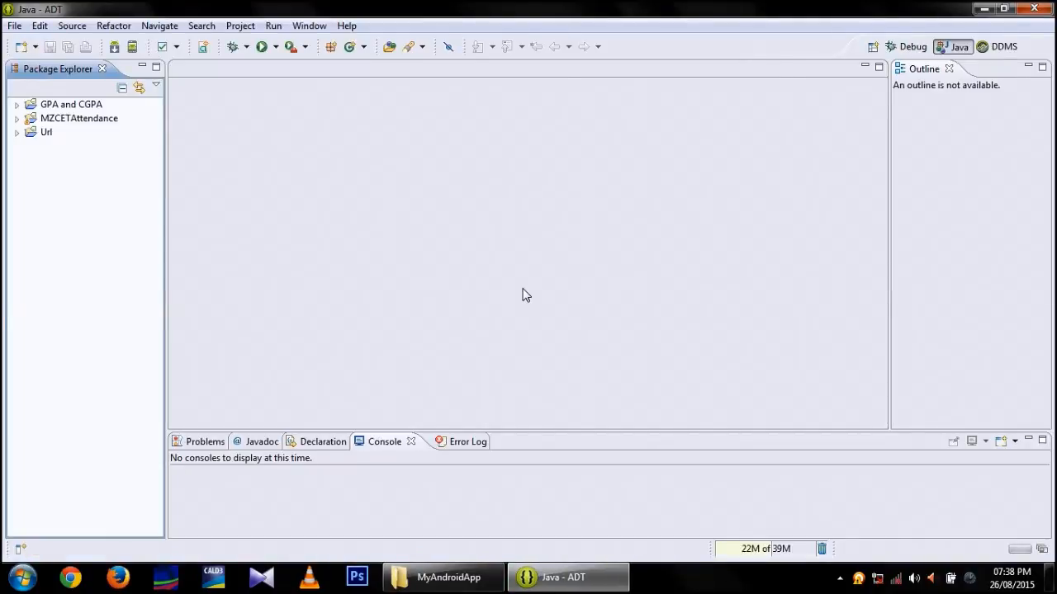
mouse_move(35, 59)
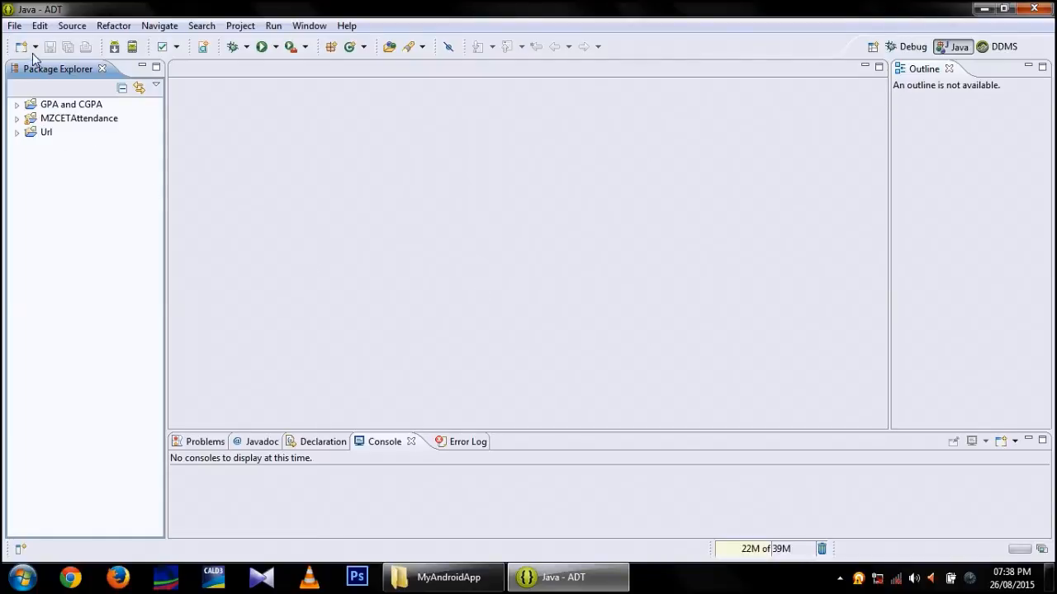
mouse_move(554, 269)
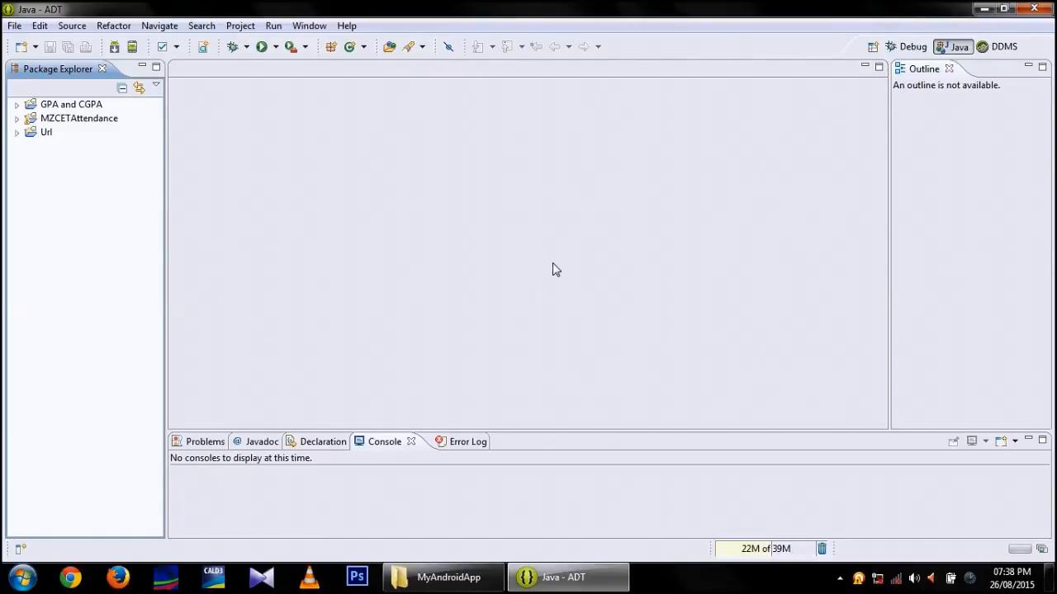
mouse_move(1021, 552)
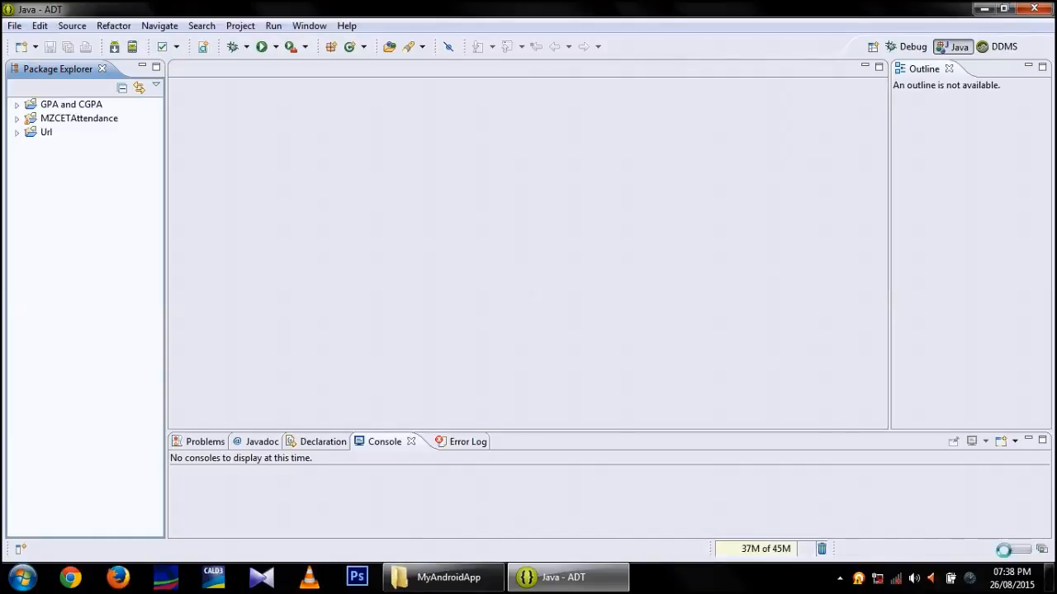
mouse_move(980, 553)
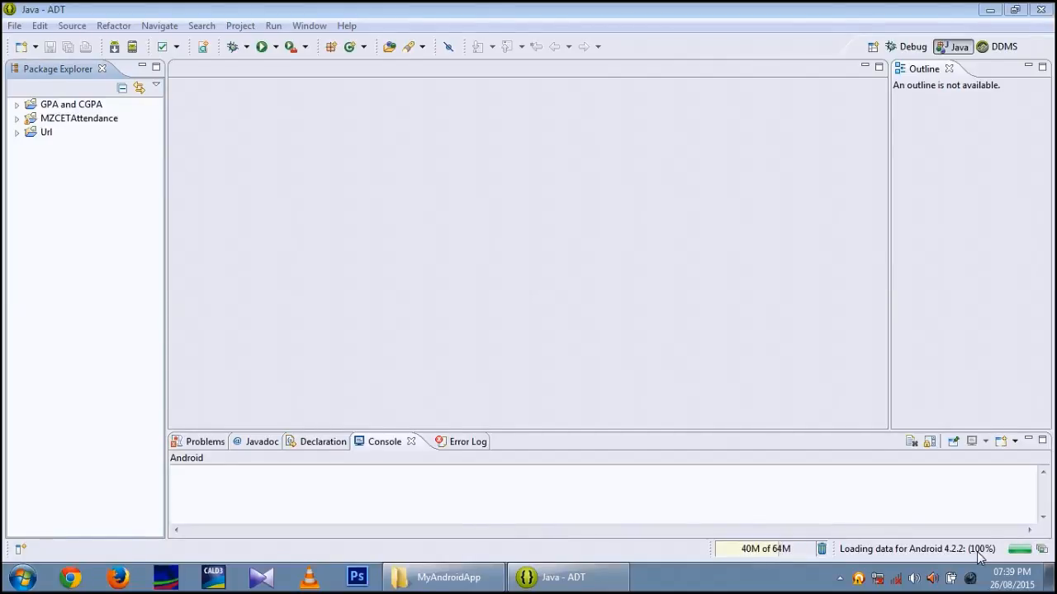
mouse_move(515, 319)
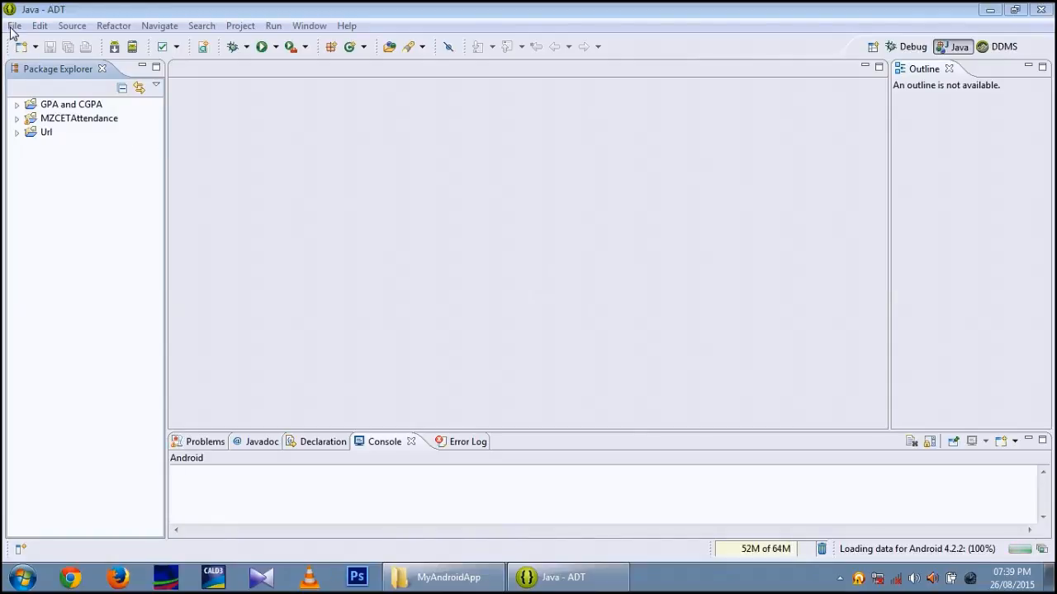
Step: Import E:\Project Related\MyAndroidApp as existing Android code into the workspace
left_click(13, 25)
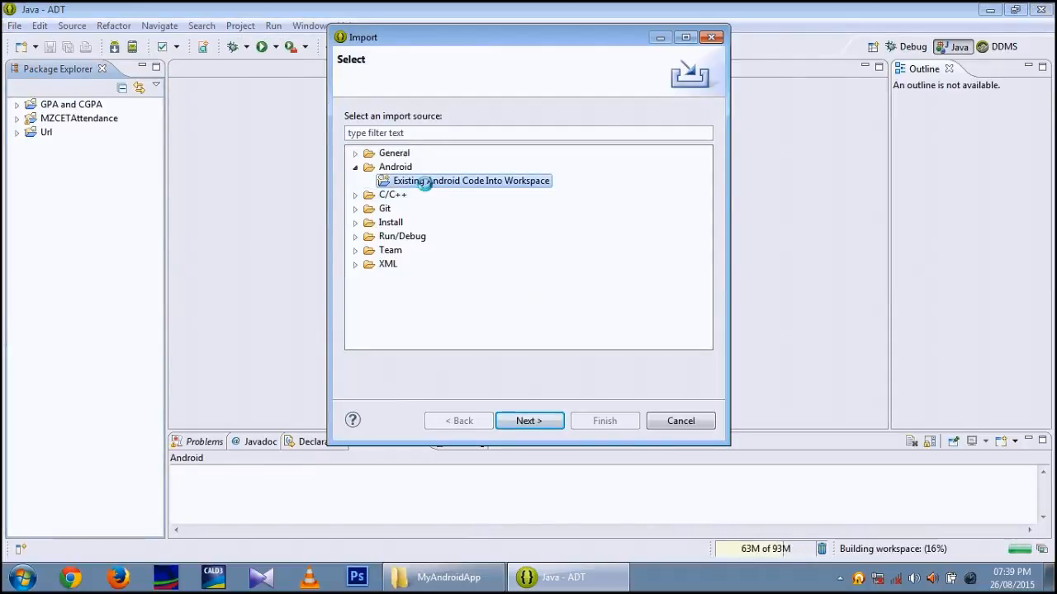
left_click(529, 421)
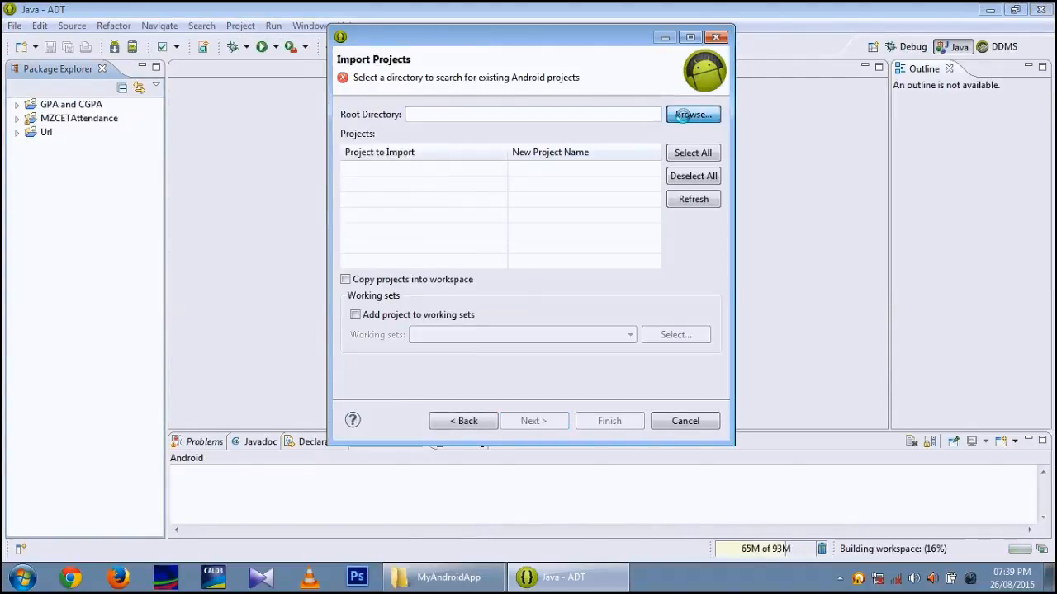
left_click(692, 114)
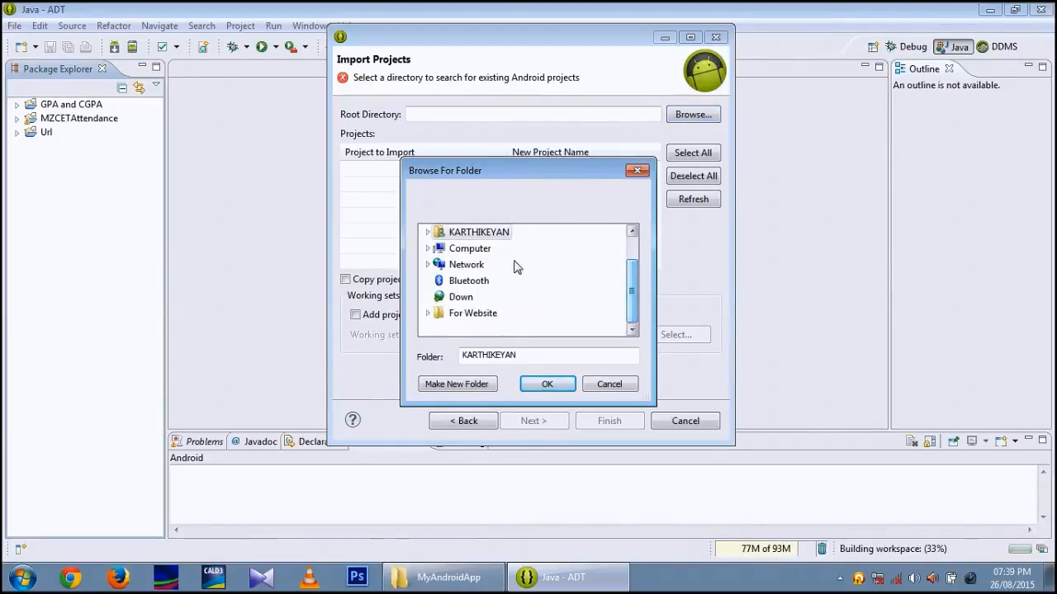
left_click(429, 249)
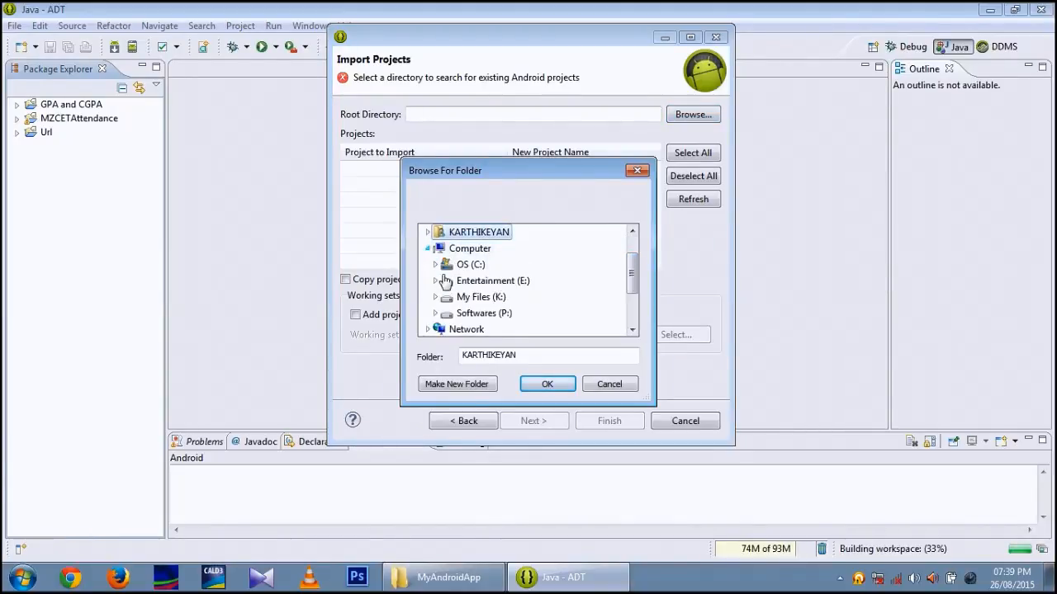
left_click(436, 264)
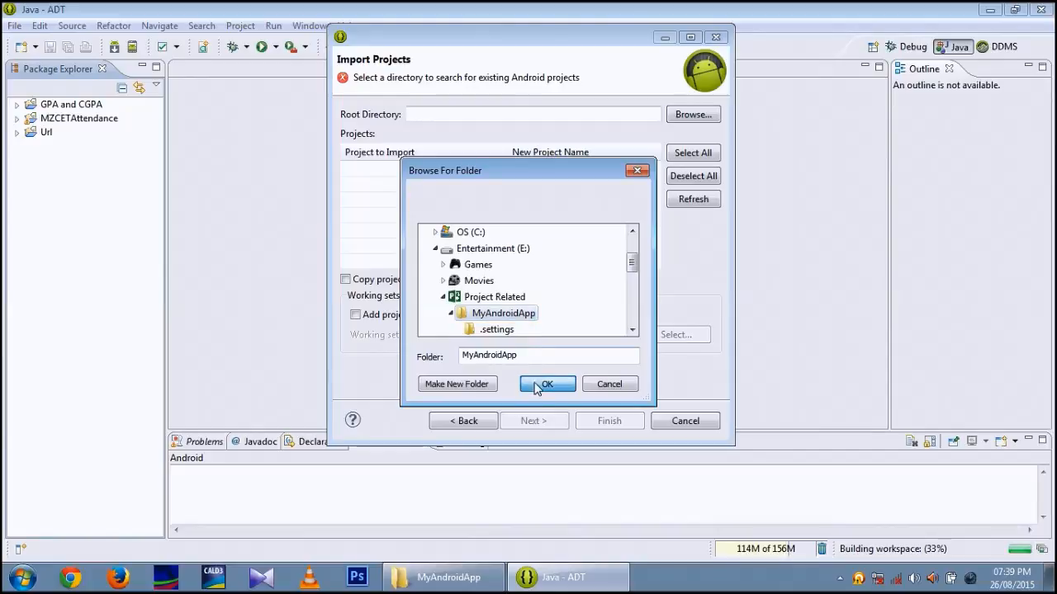
left_click(547, 383)
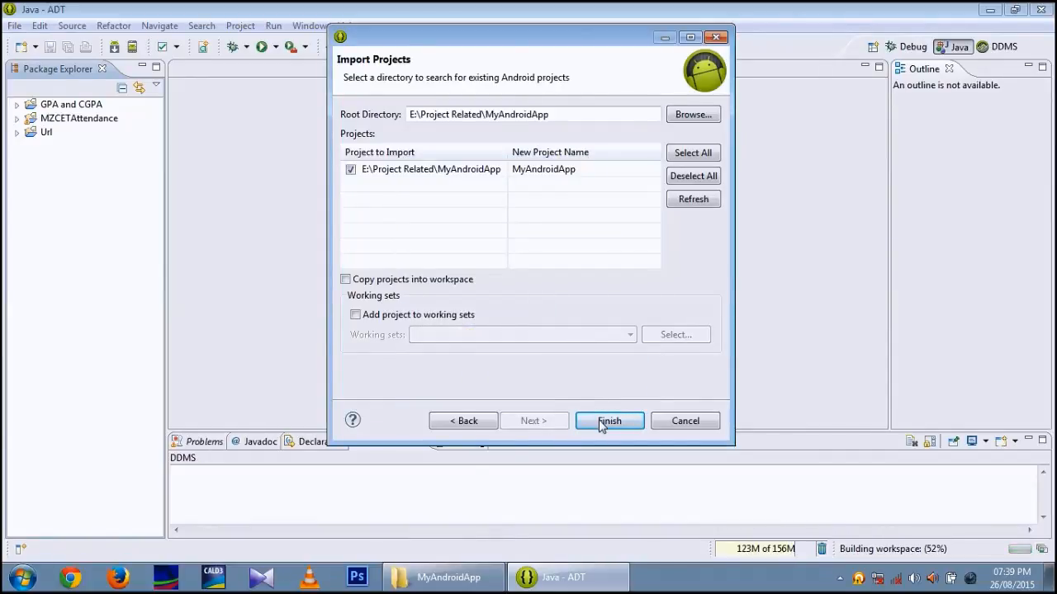
left_click(609, 421)
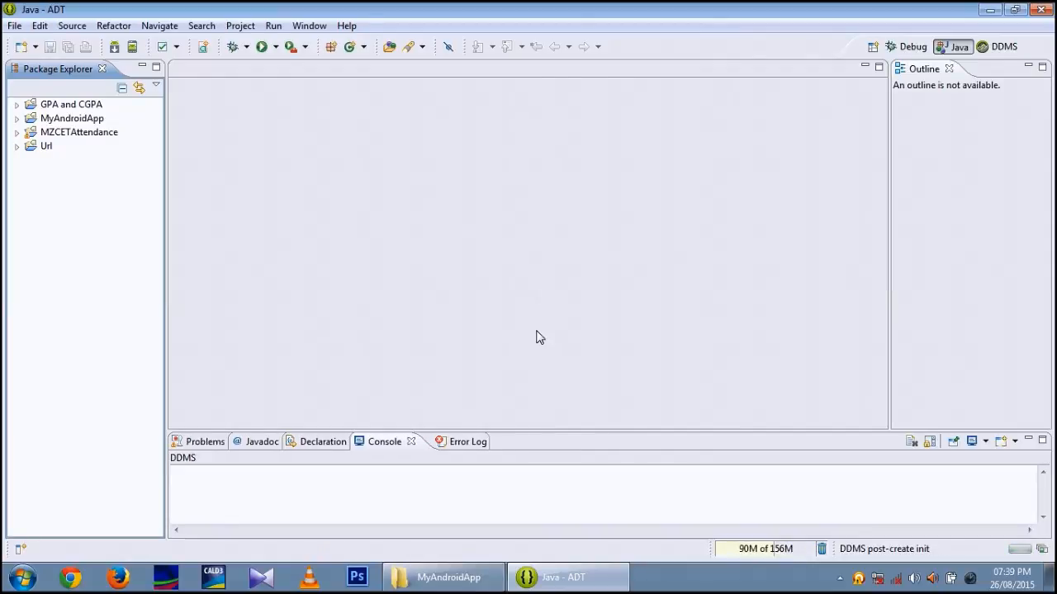
mouse_move(100, 153)
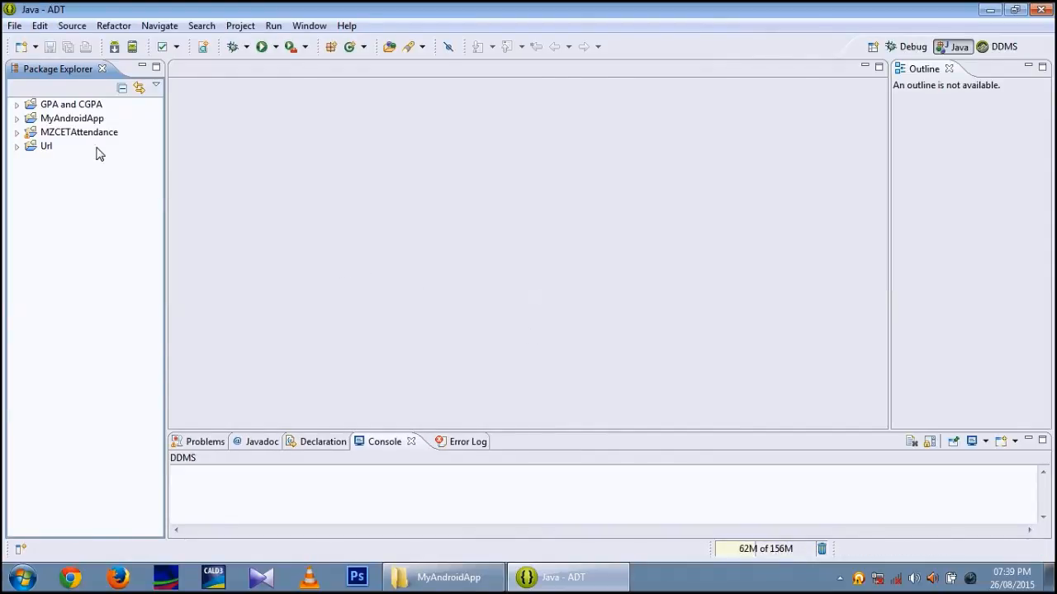
Step: Open MyAndroidApp's res/layout/main.xml in the graphical layout editor, showing the Send button
left_click(17, 119)
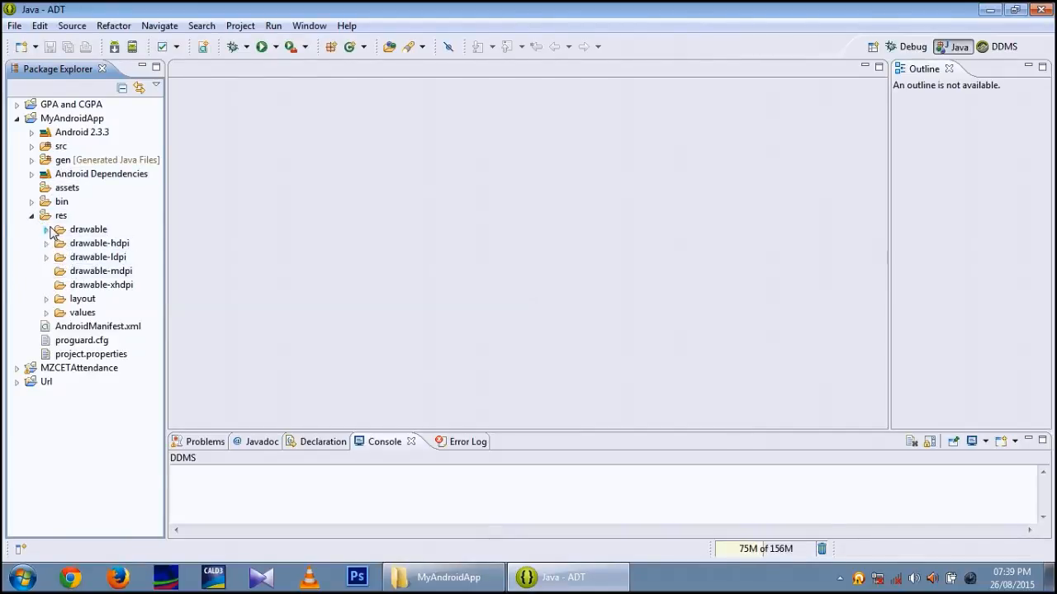
left_click(31, 215)
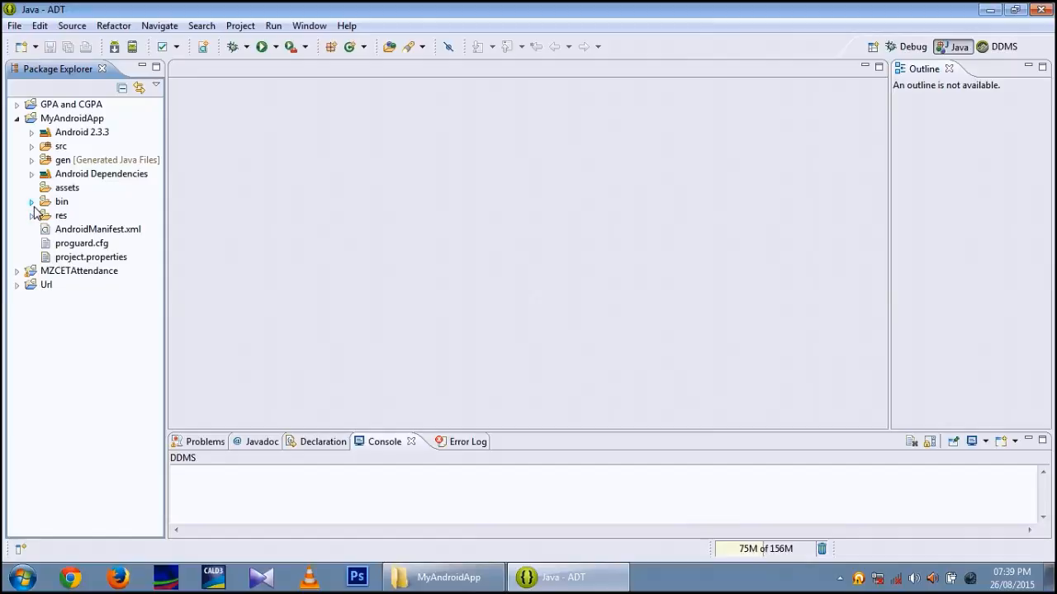
left_click(31, 216)
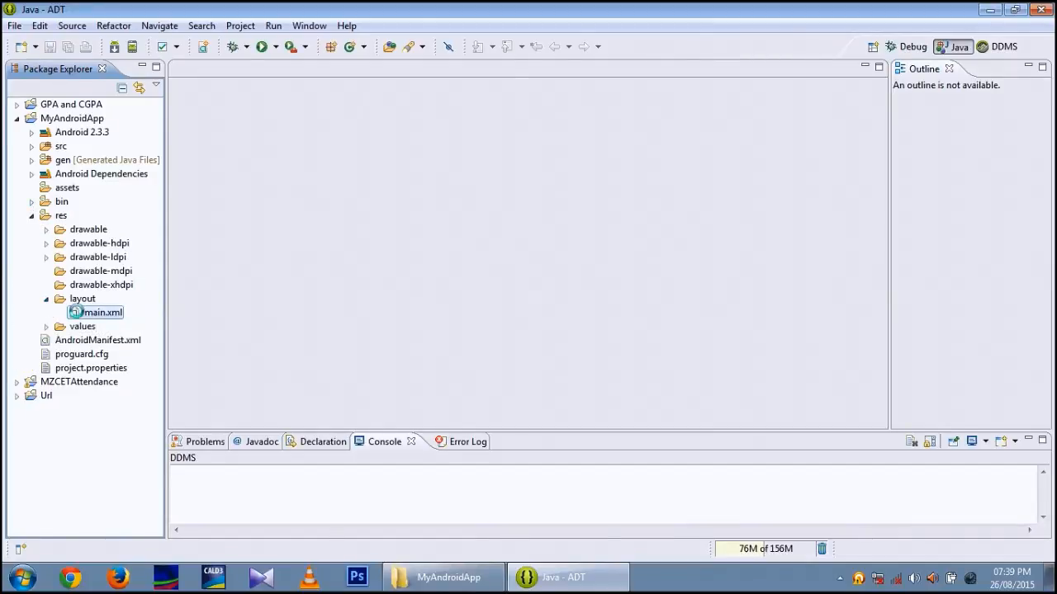
double_click(102, 312)
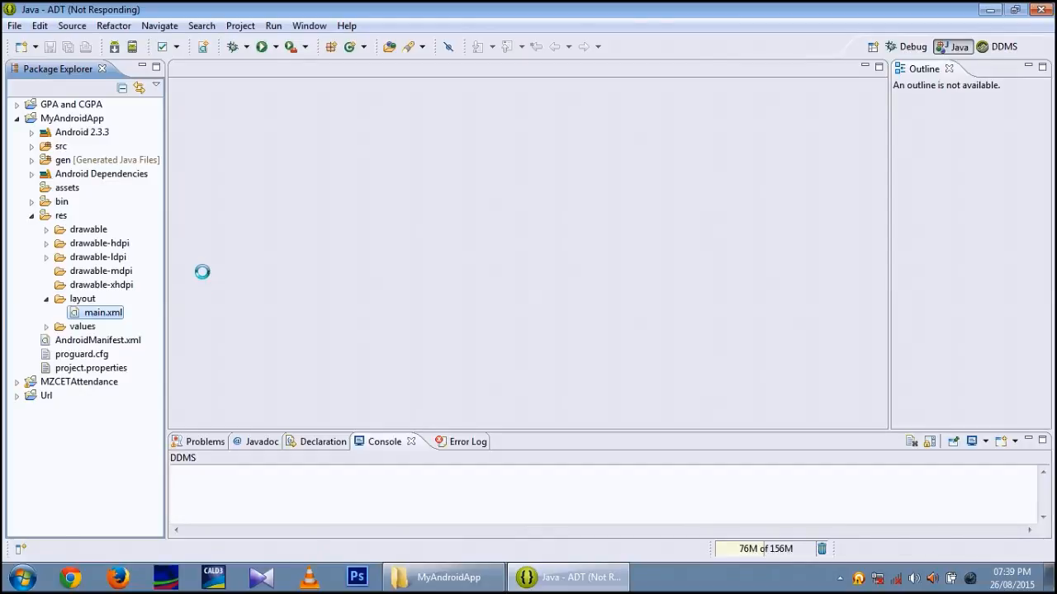
double_click(104, 312)
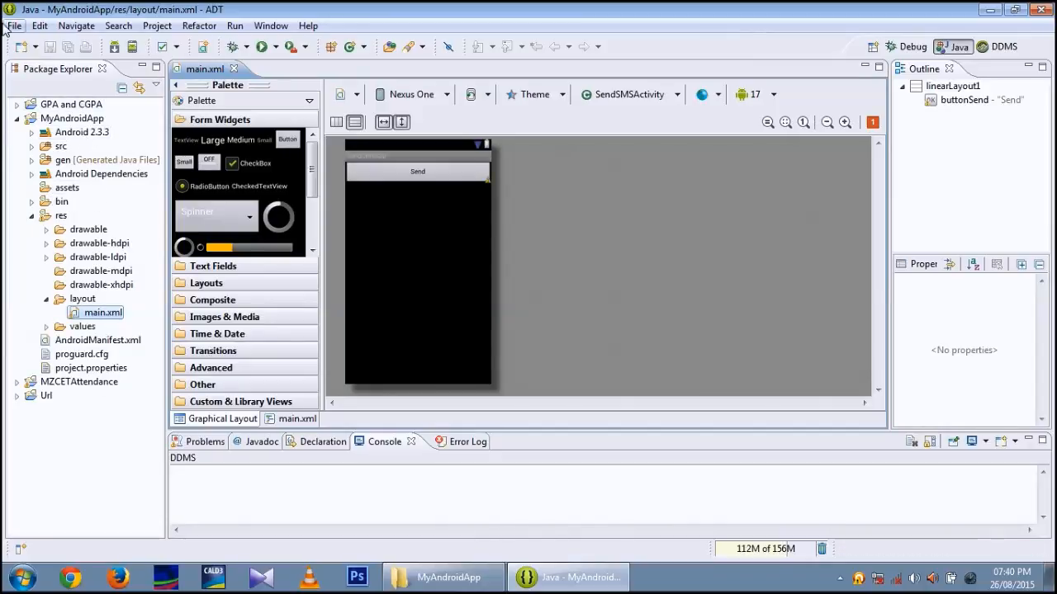
left_click(13, 25)
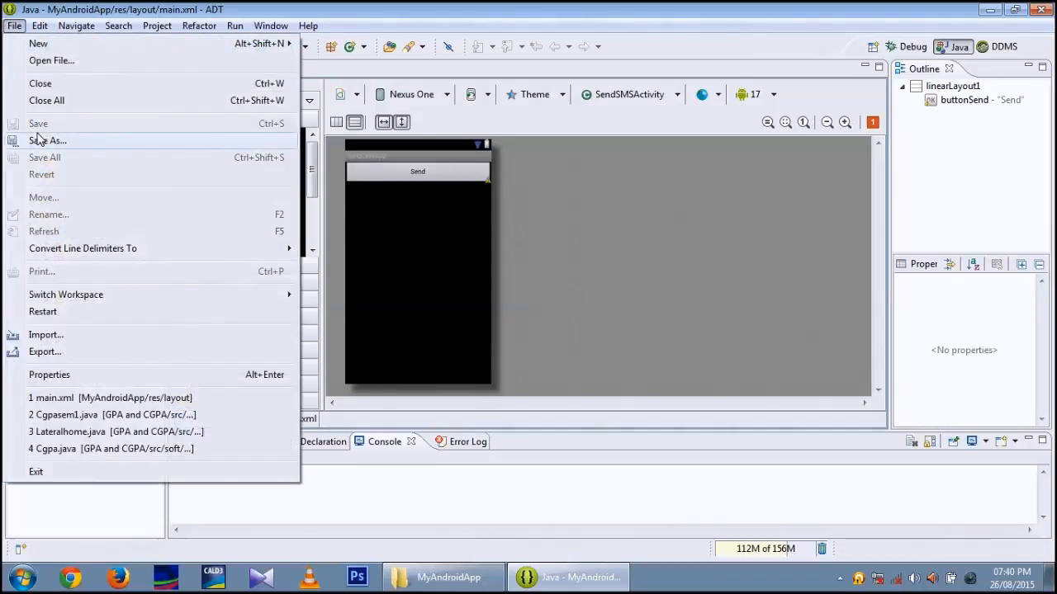
mouse_move(93, 352)
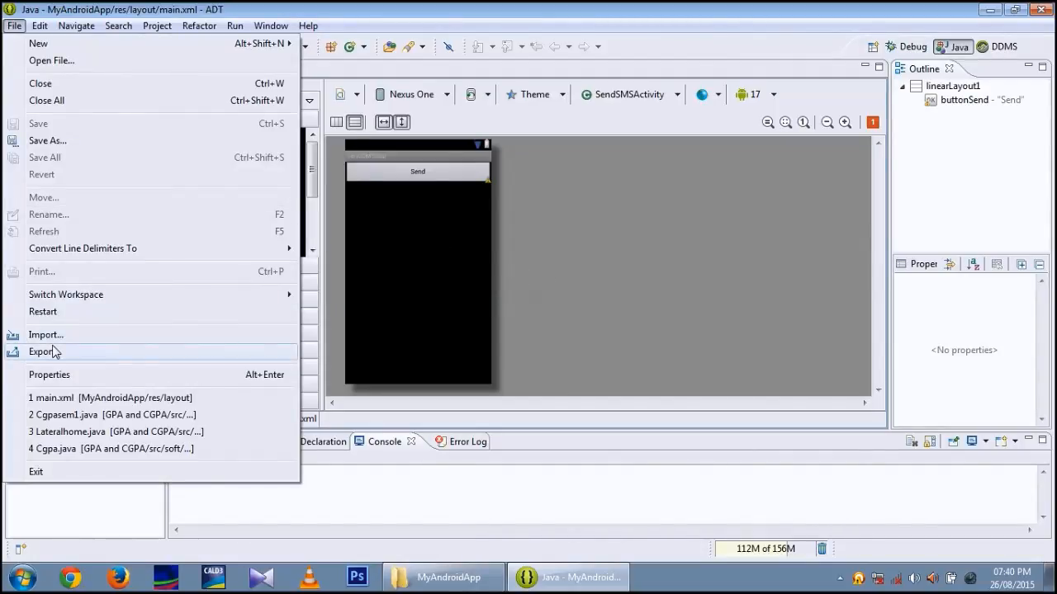
Step: Start an Android application export with MyAndroidApp as the project
left_click(43, 352)
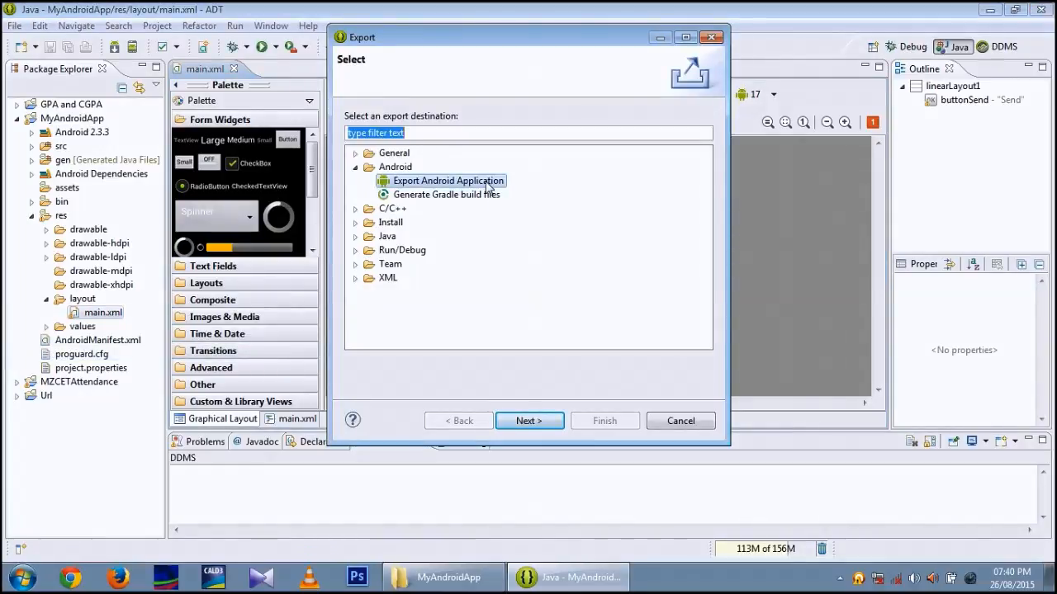
left_click(529, 421)
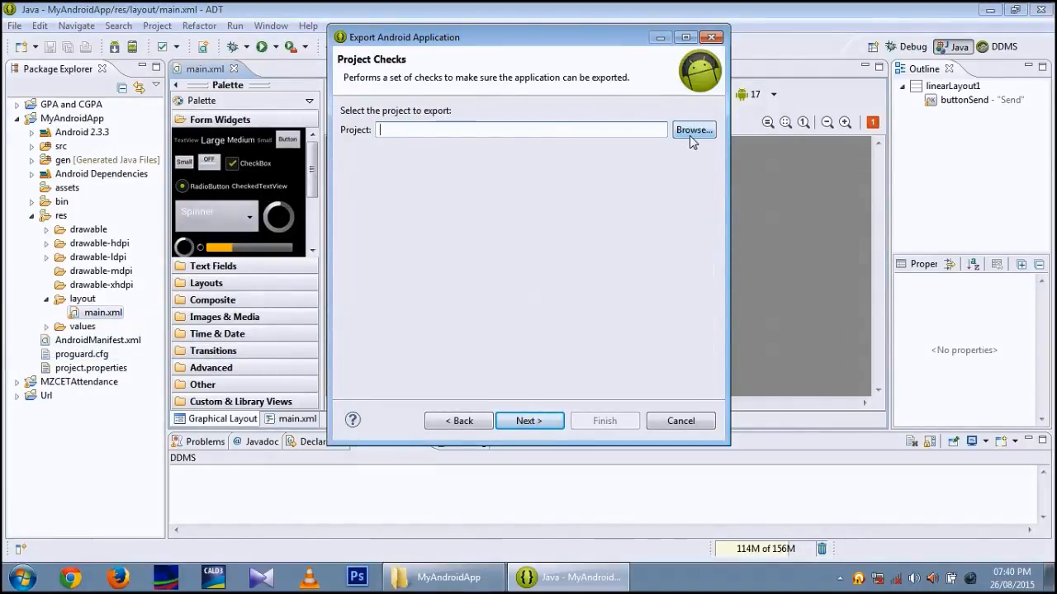
left_click(693, 130)
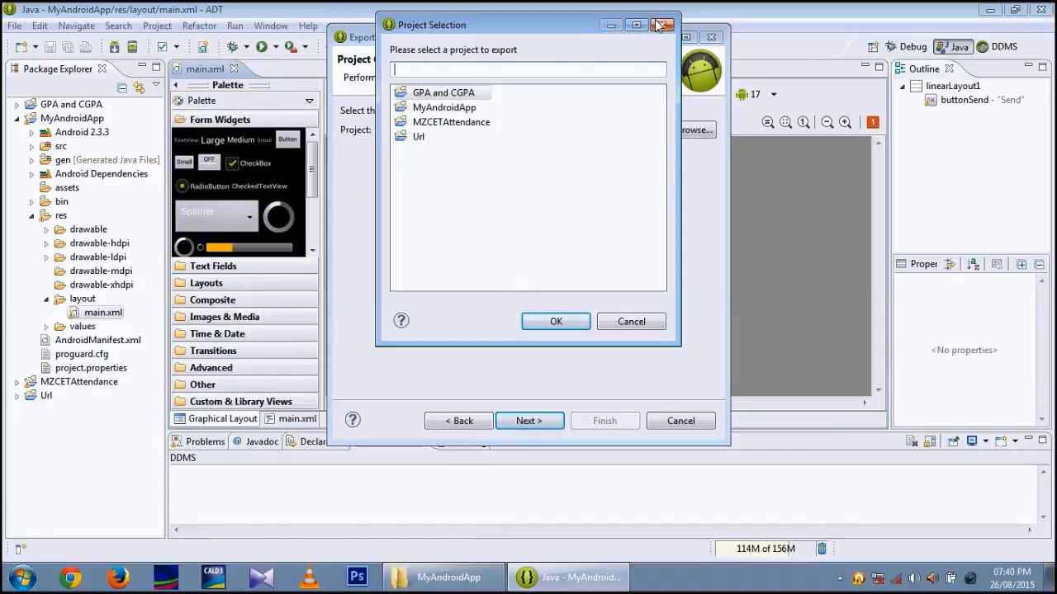
left_click(444, 108)
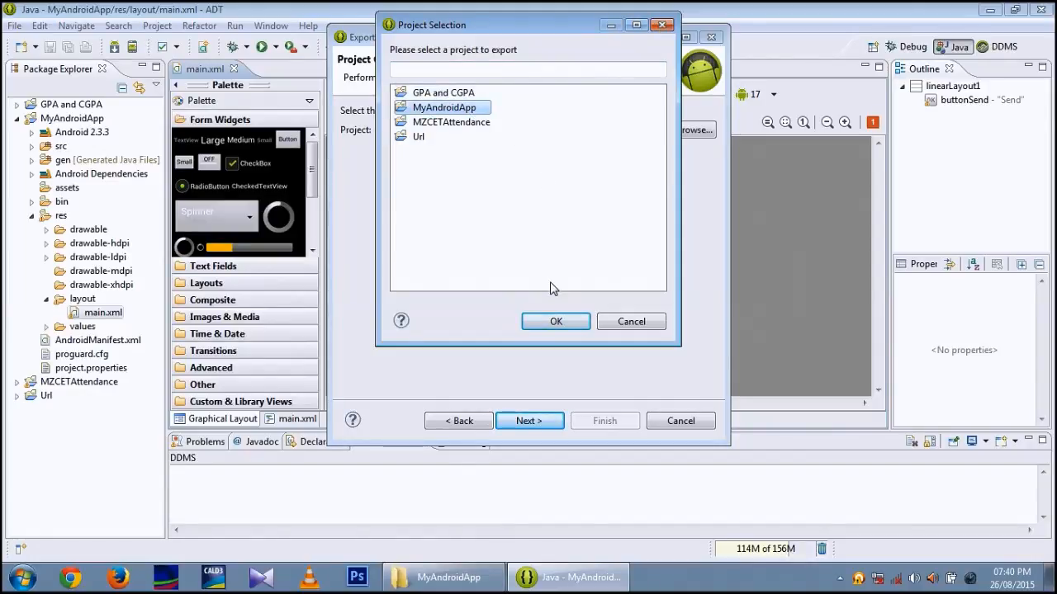
left_click(555, 321)
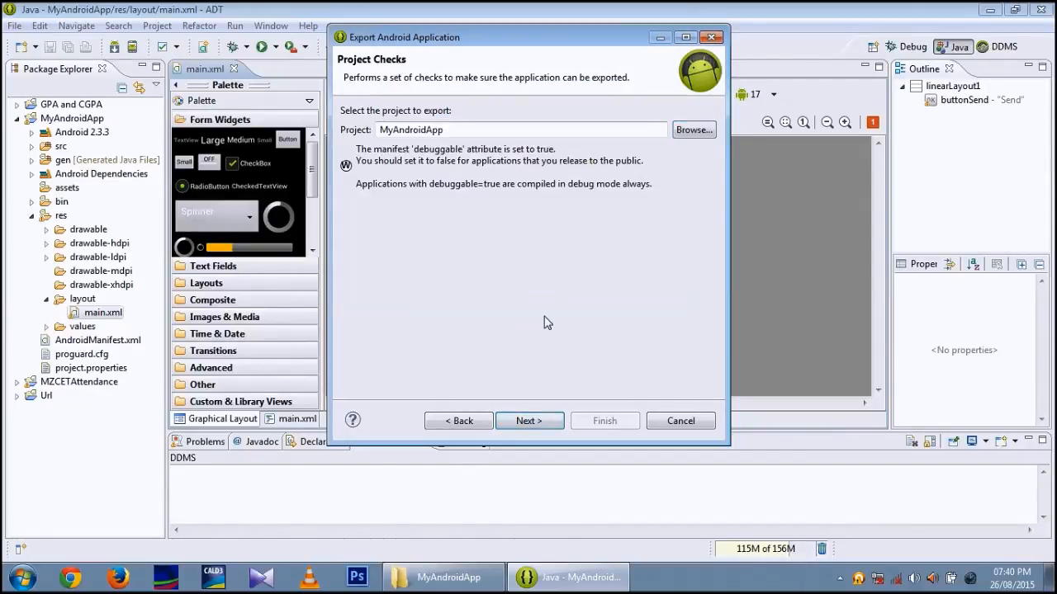
left_click(528, 421)
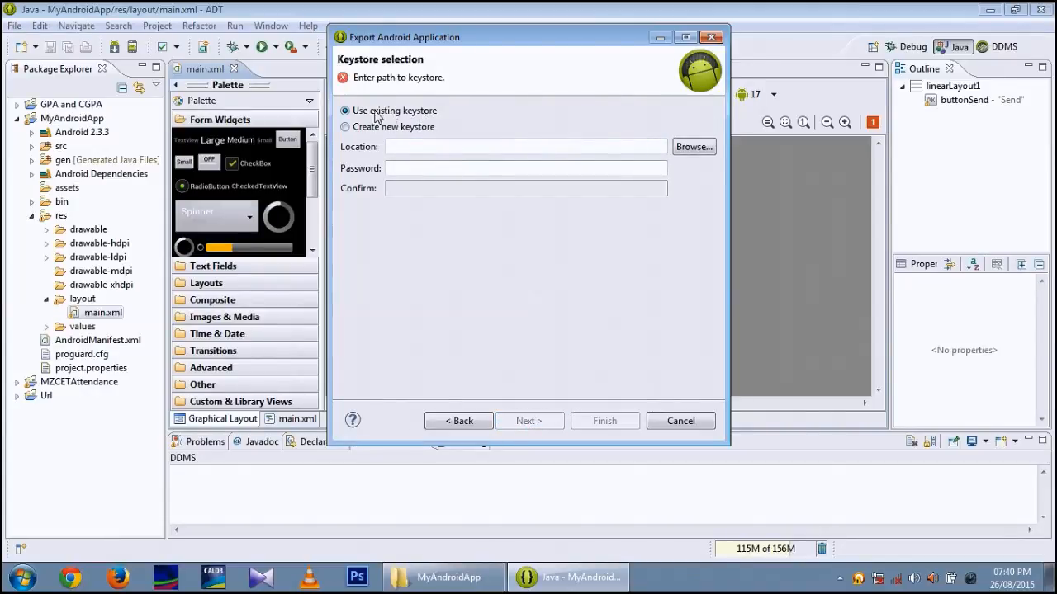
Step: Choose to create a new keystore file named 'hello'
left_click(466, 146)
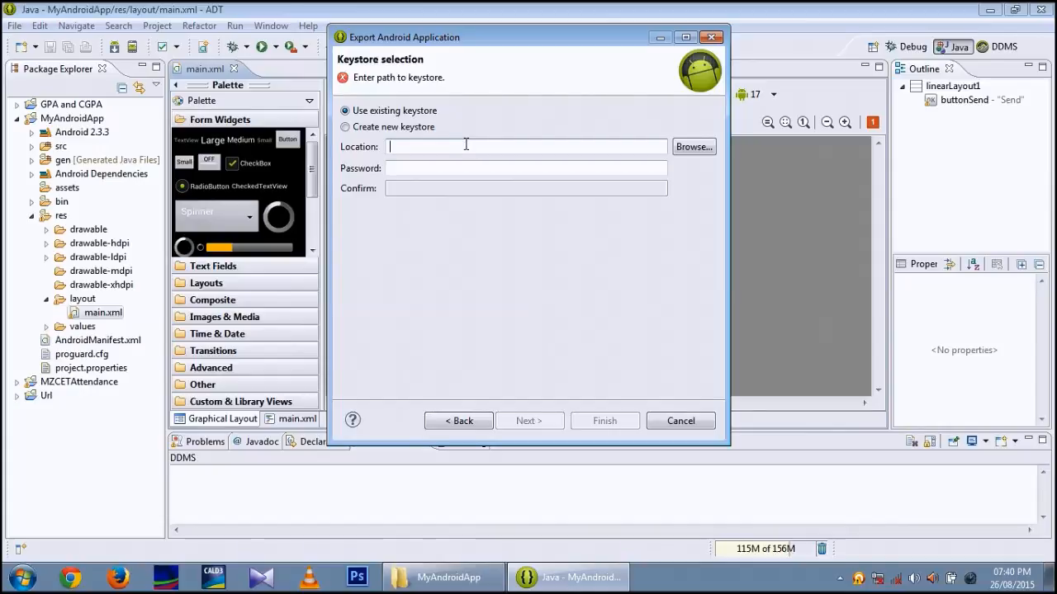
left_click(345, 126)
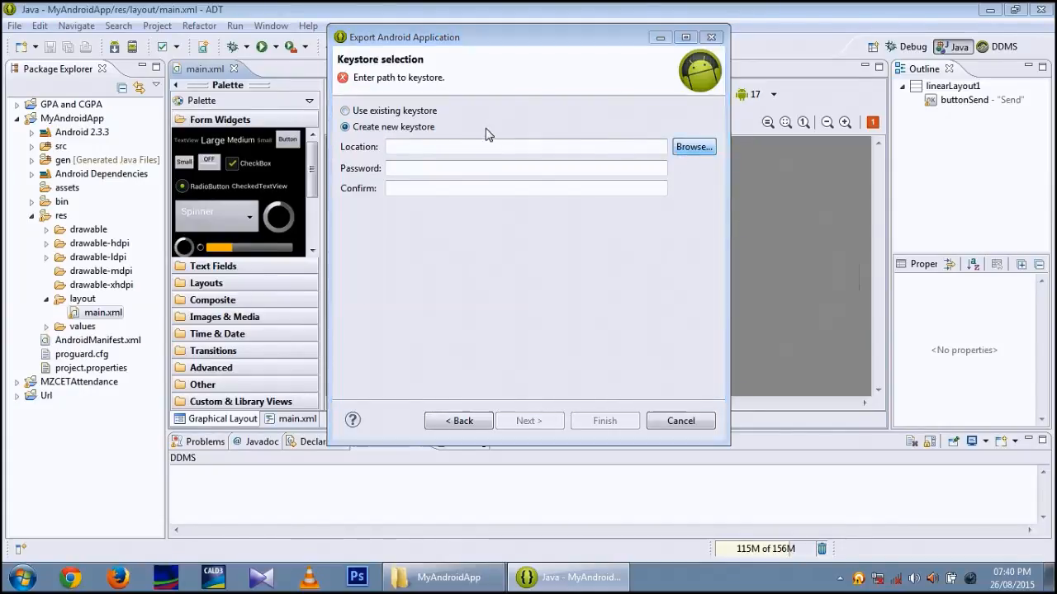
left_click(693, 147)
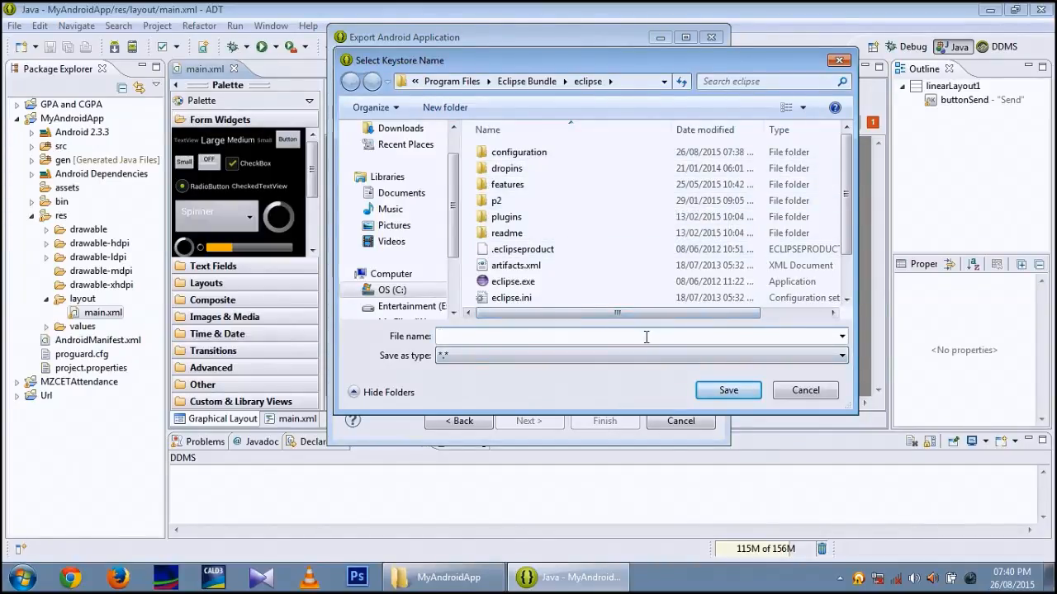
type("hello")
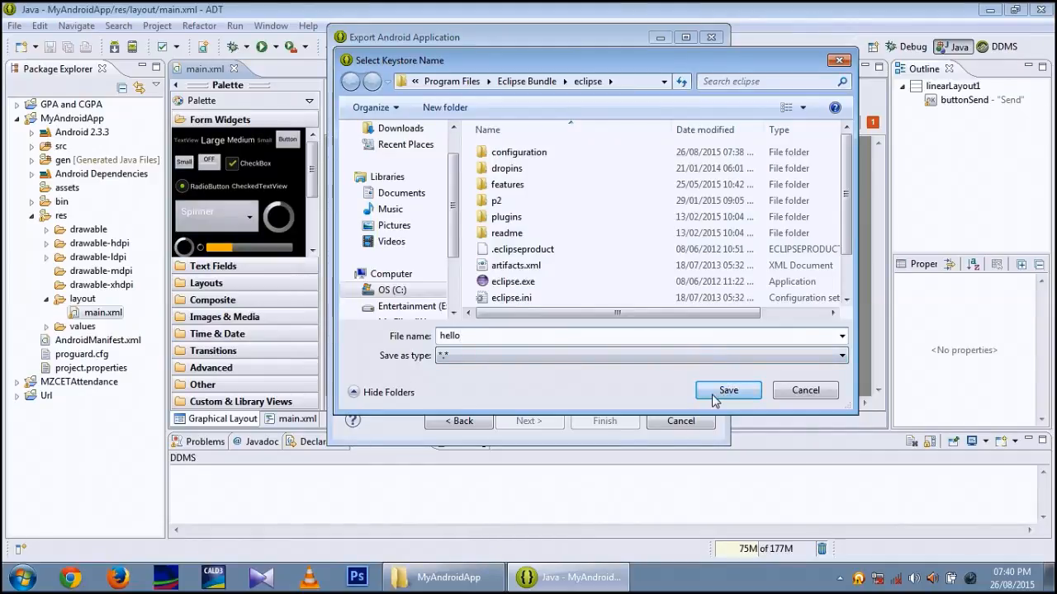
left_click(727, 390)
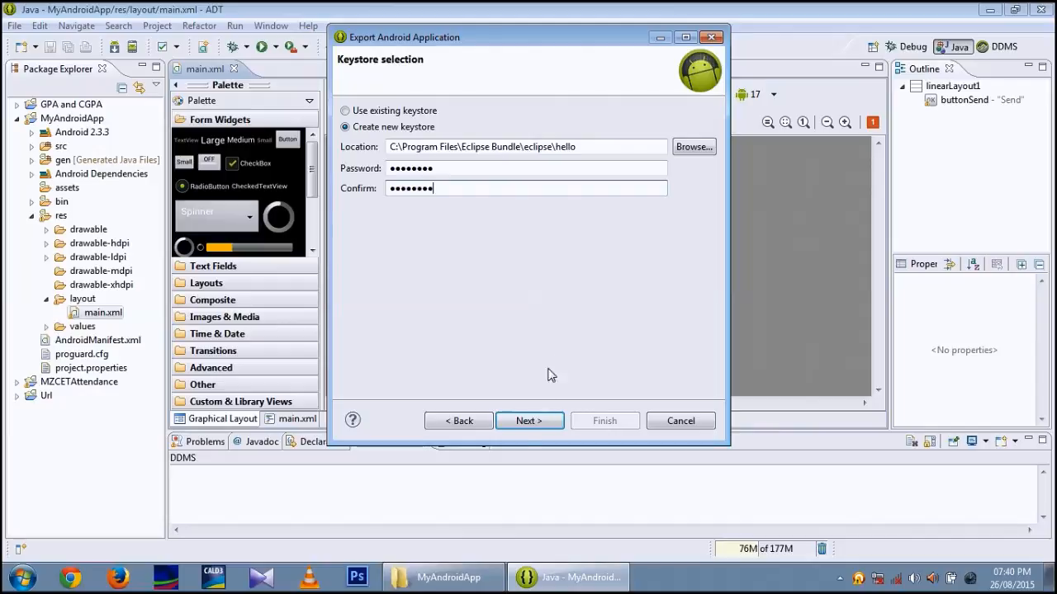
Step: Give the new key alias 'SMS App', a confirmed password and 25-year validity
left_click(529, 421)
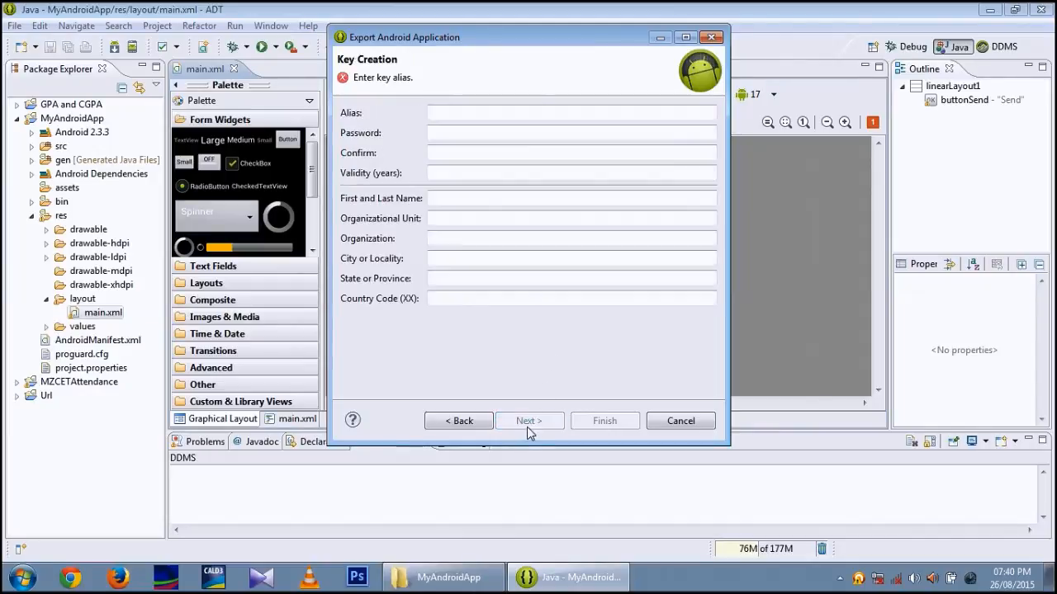
left_click(569, 113)
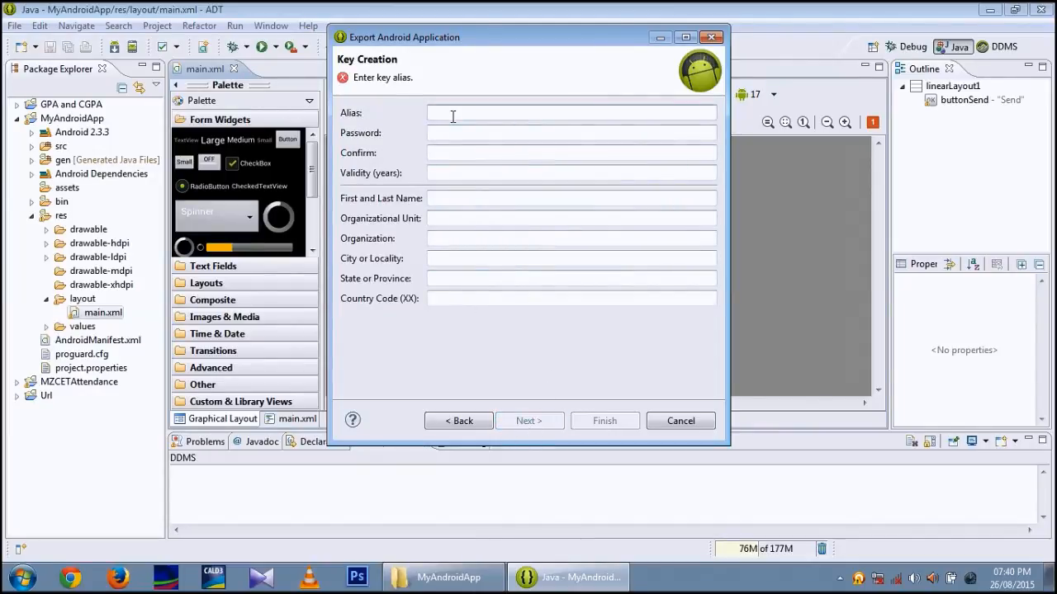
type("SMS")
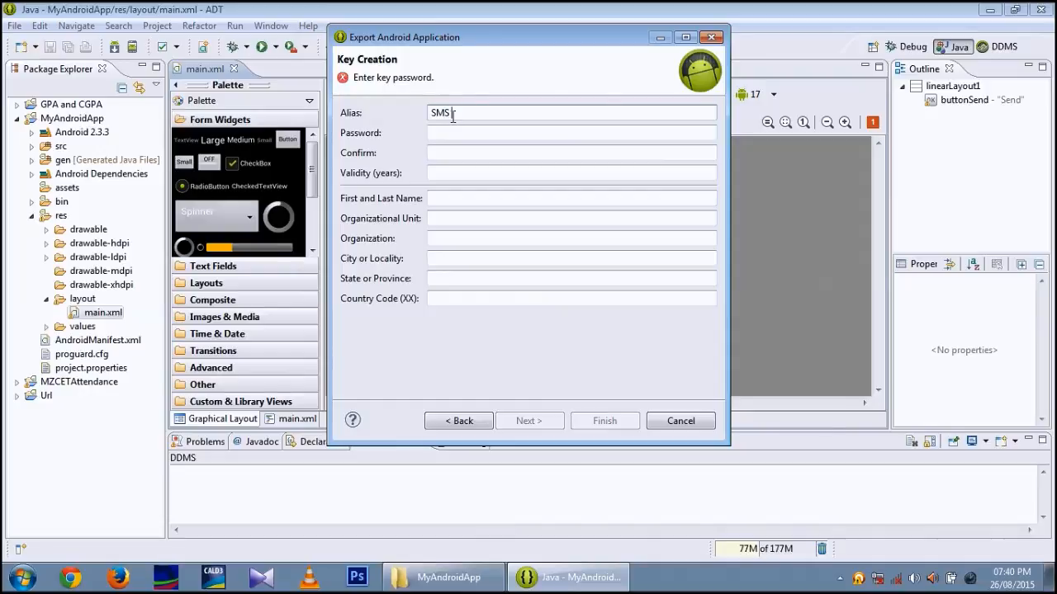
type("App")
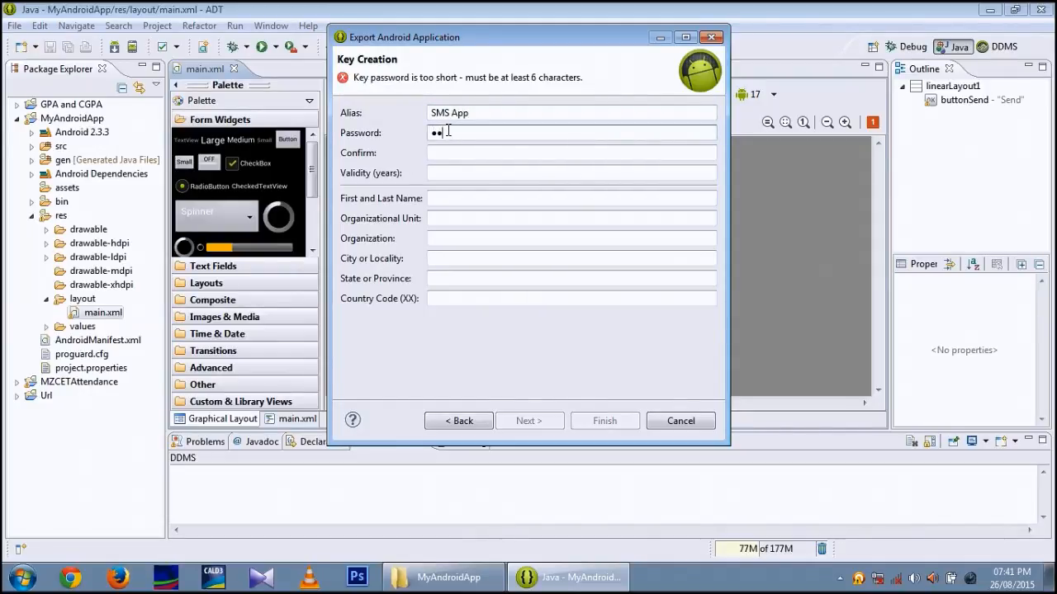
type("••••••")
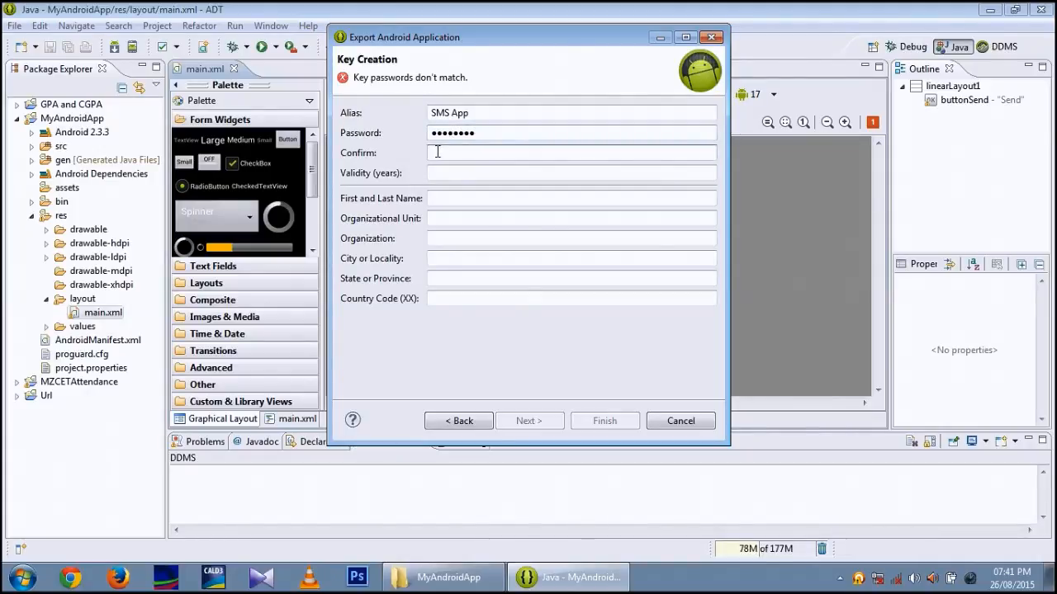
type("••••")
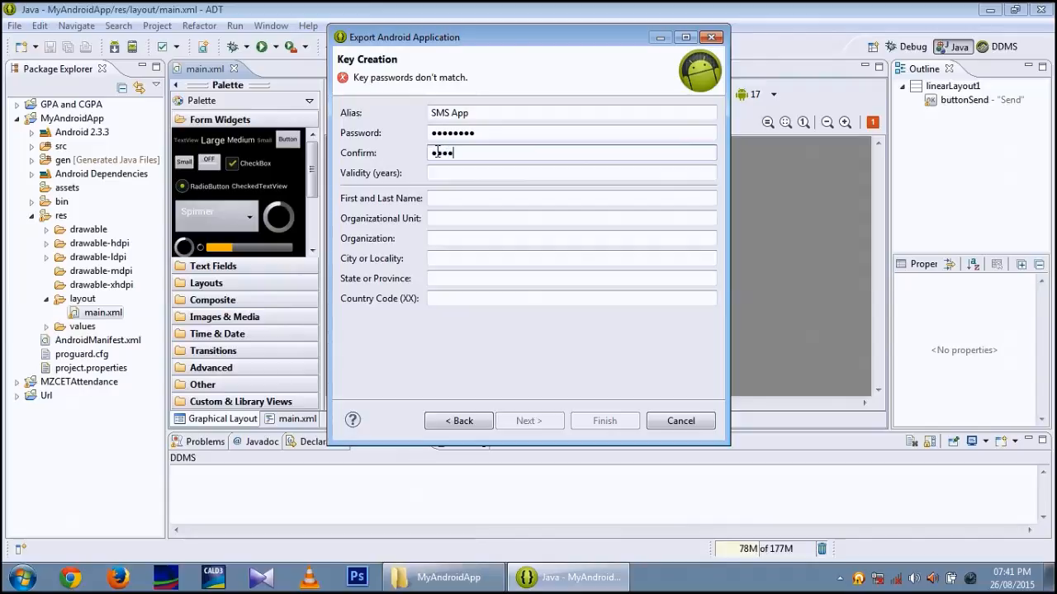
type("••••")
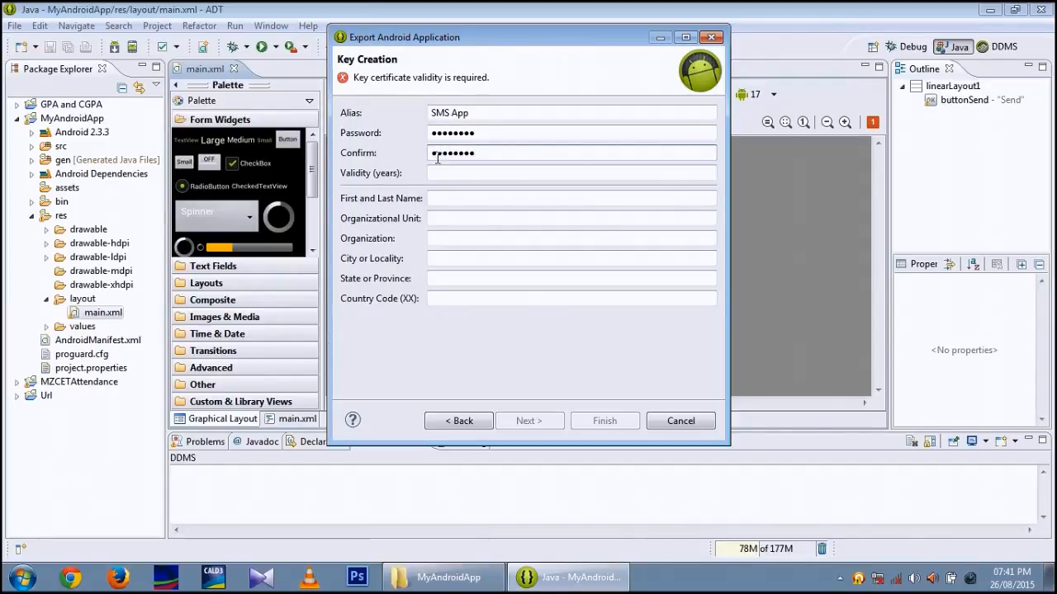
type("25")
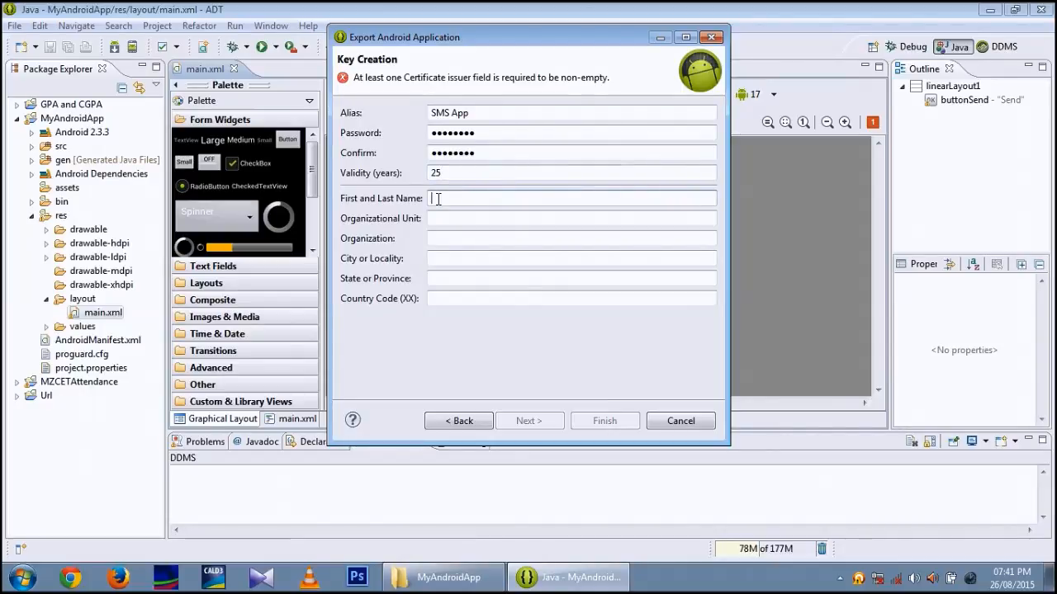
Step: Fill in certificate details: Computer, InfoTech, Karaikudi, state, and country code 91
type("Co")
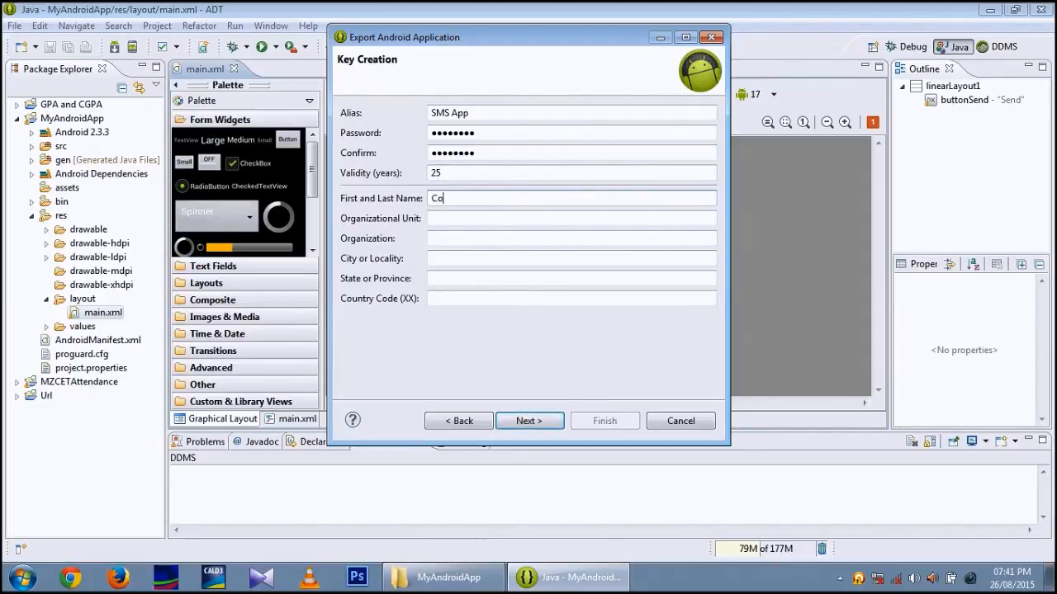
type("mputer")
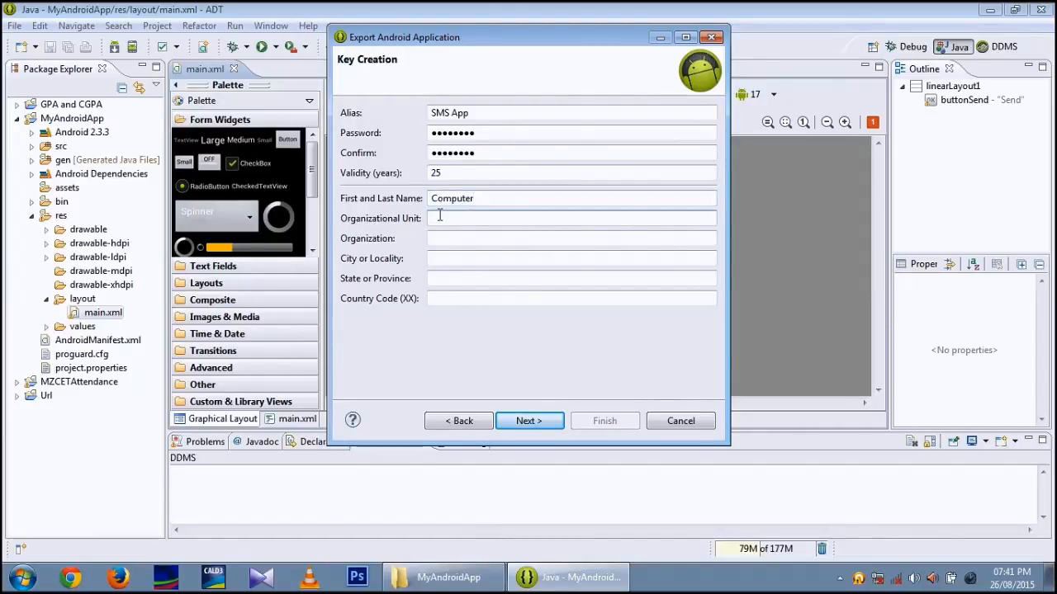
type("Software")
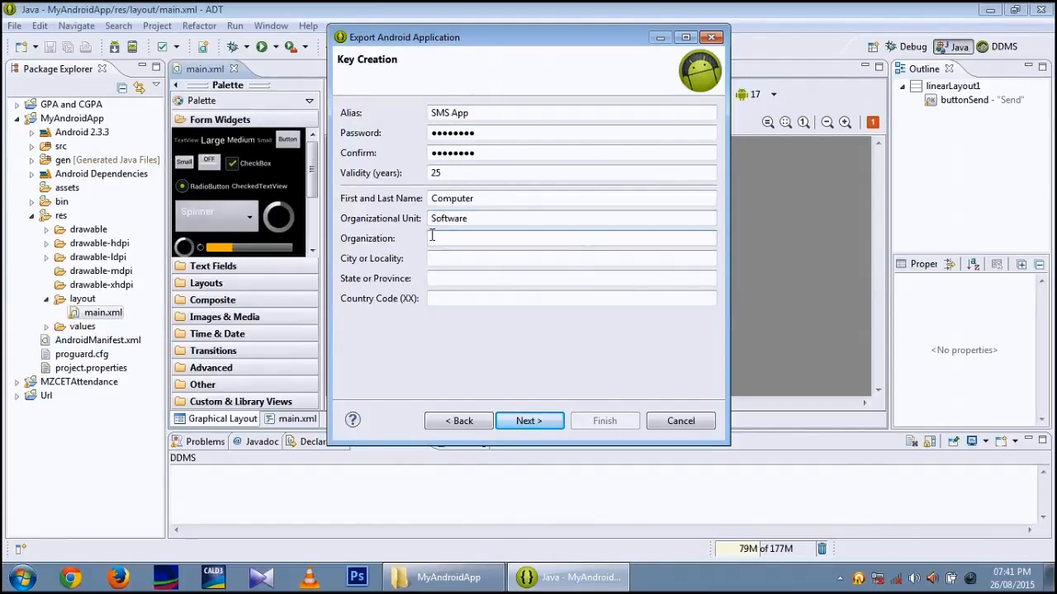
type("InfoT")
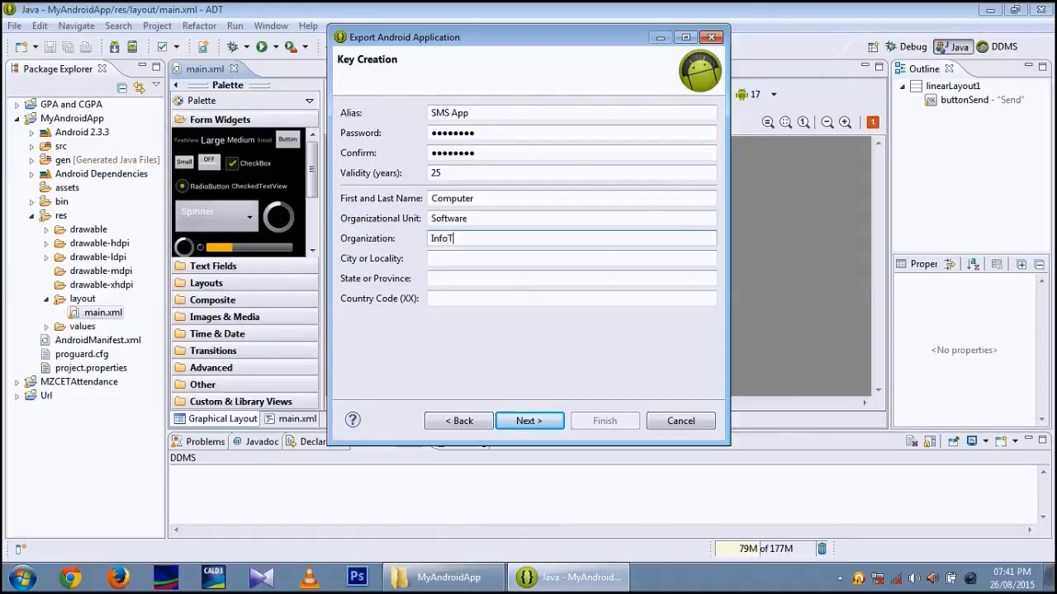
type("ech")
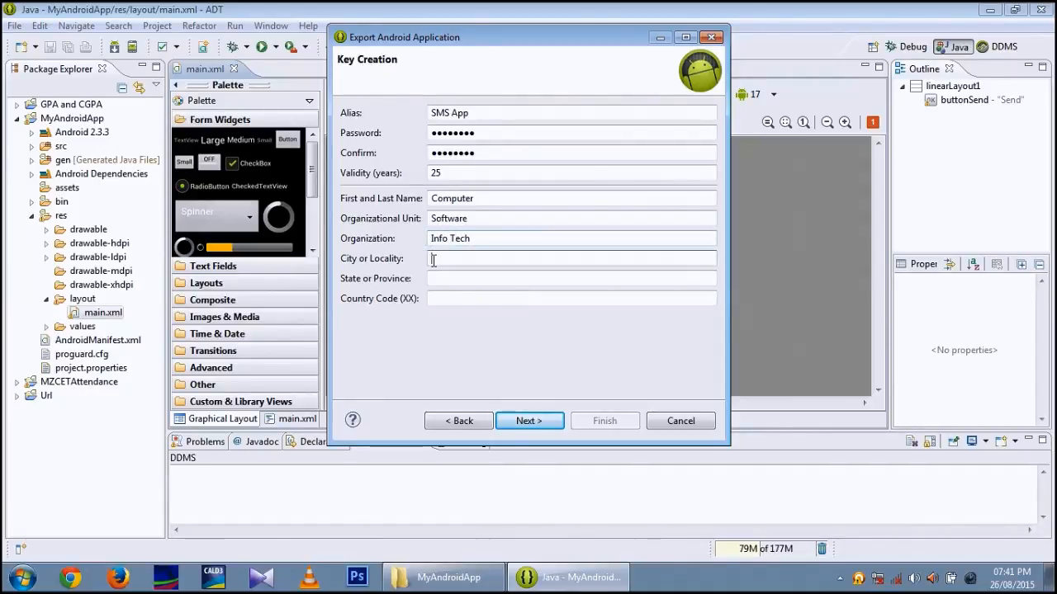
type("K")
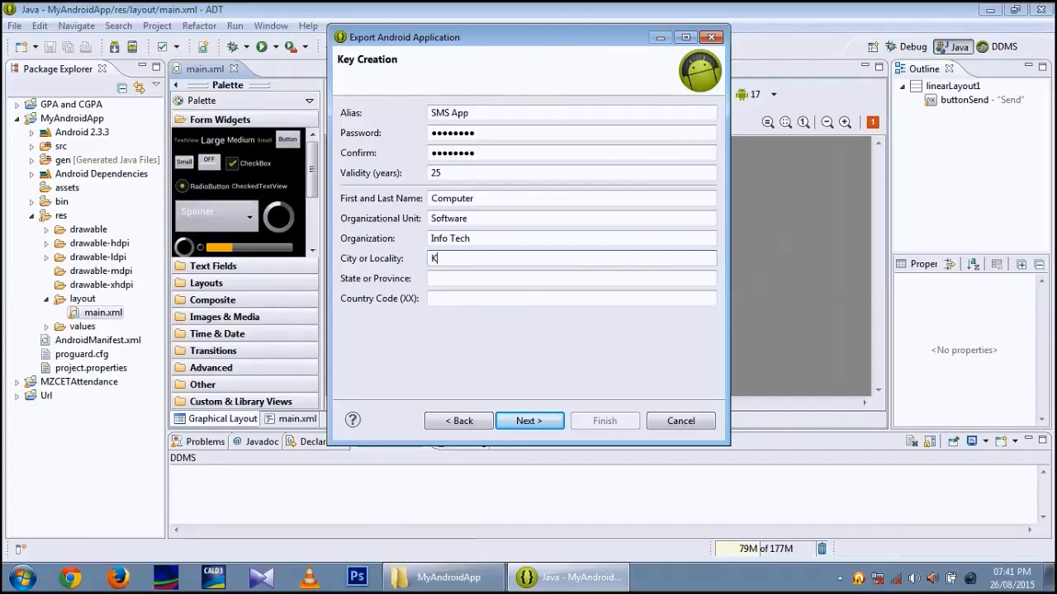
type("araikudi")
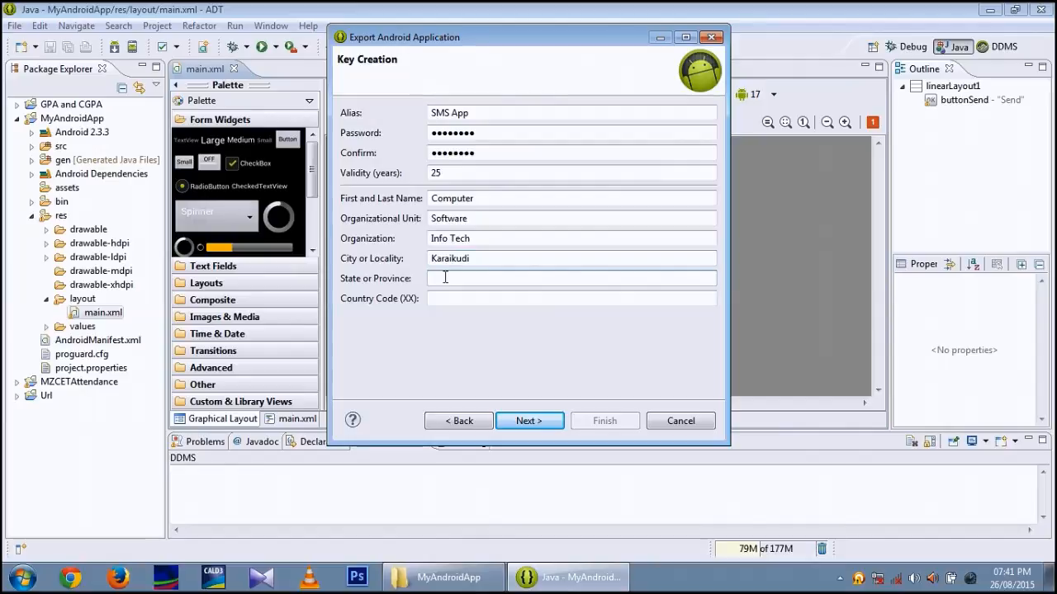
type("Tamil Nadu")
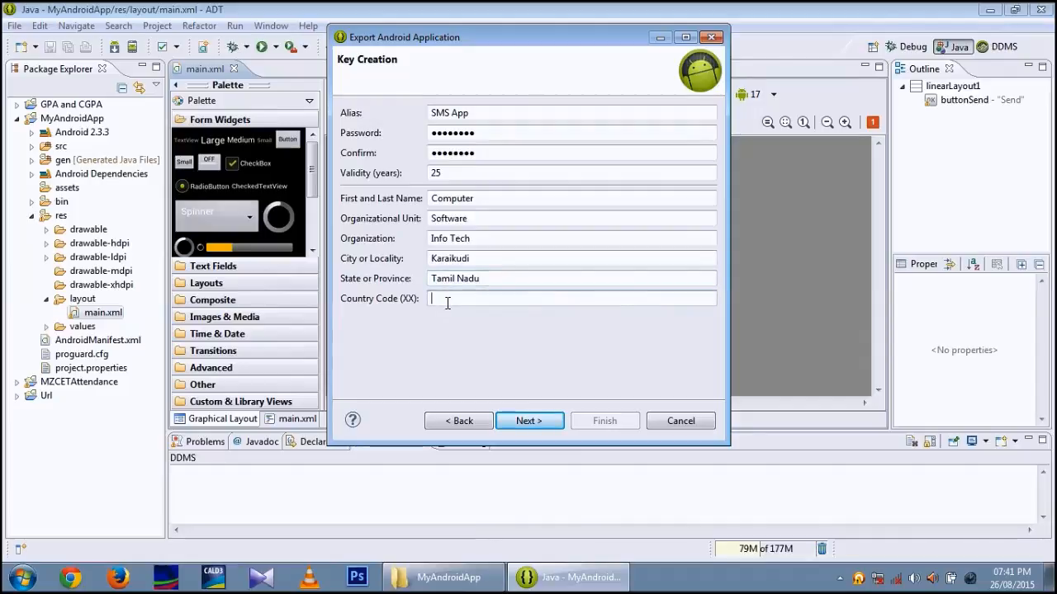
type("91")
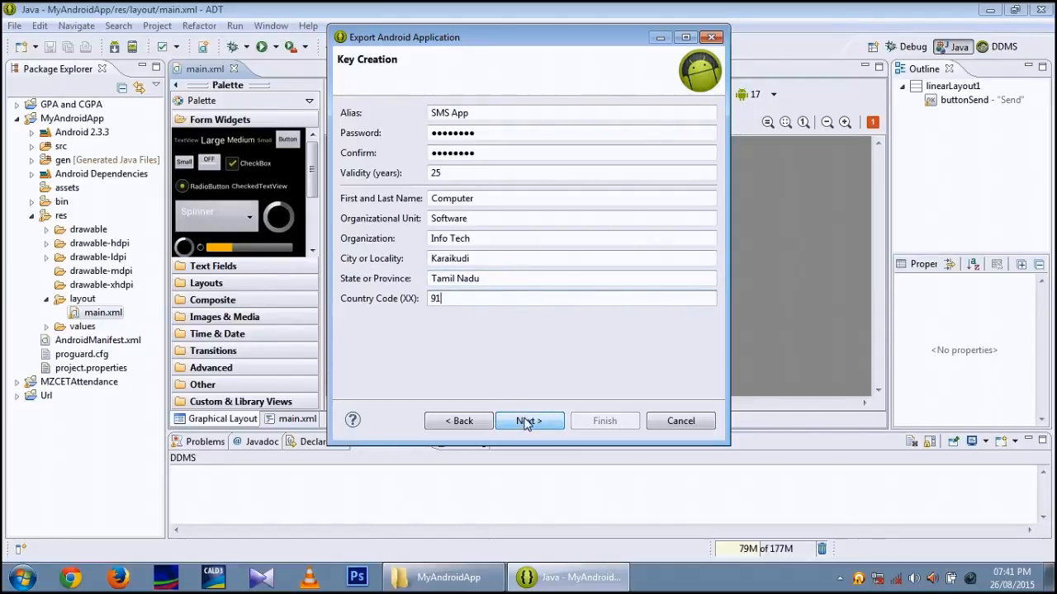
Step: Save the signed APK as MyAndroidApp.apk on the Desktop and finish the export
left_click(529, 421)
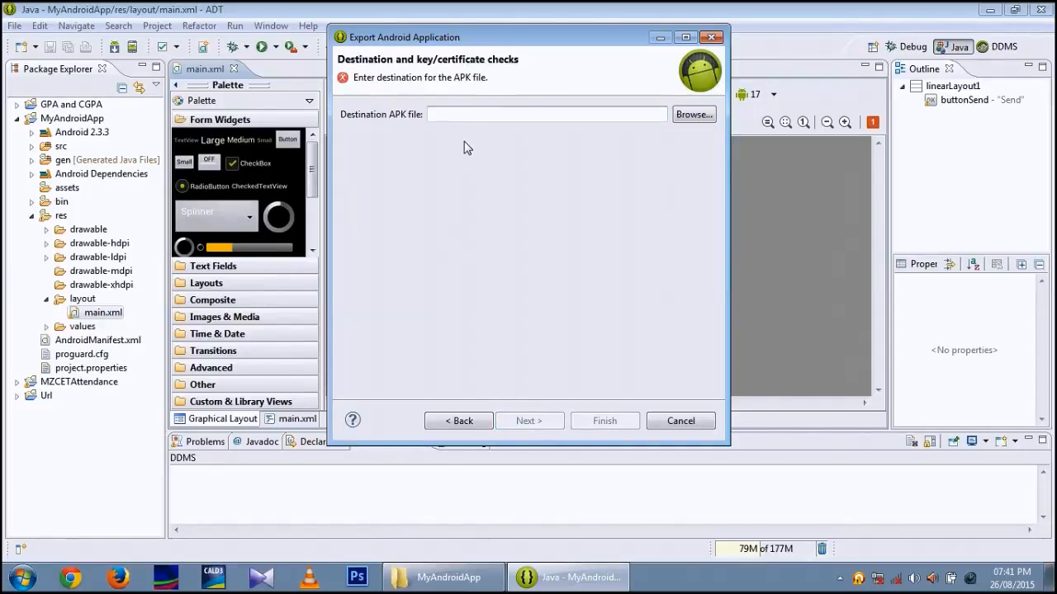
left_click(693, 114)
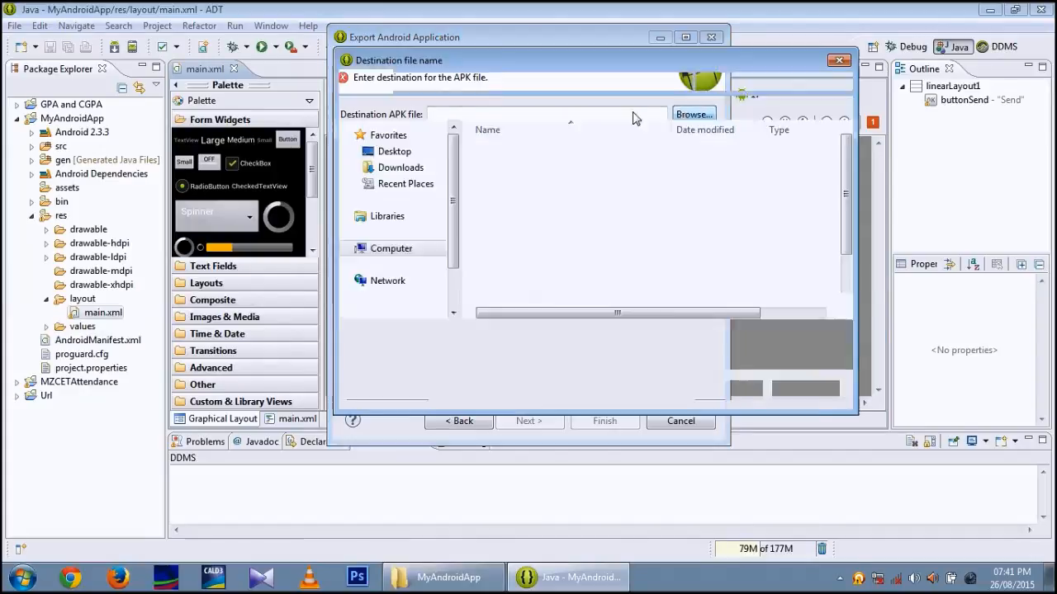
left_click(692, 114)
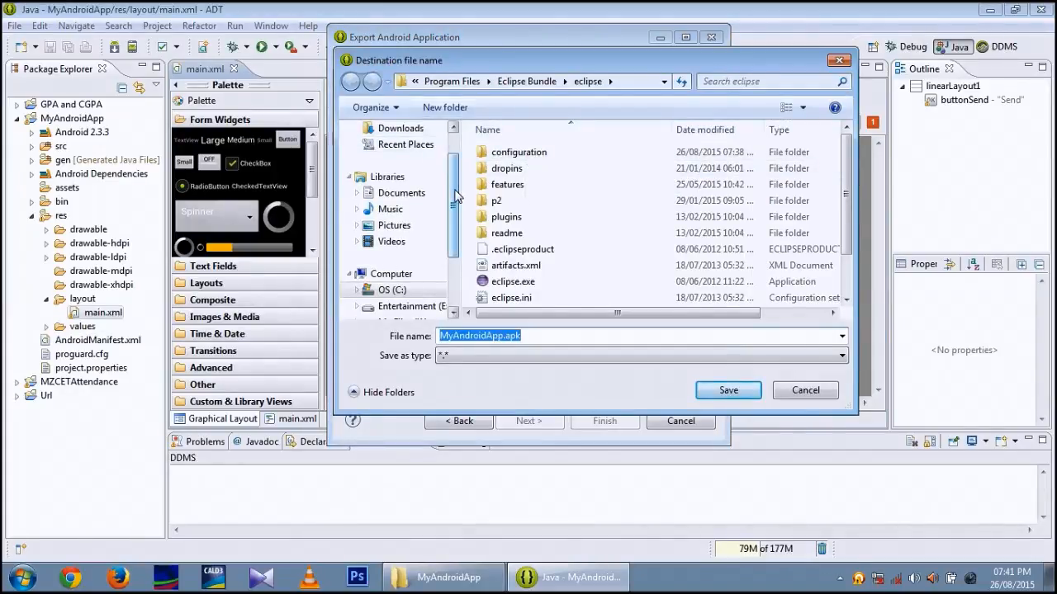
left_click(394, 152)
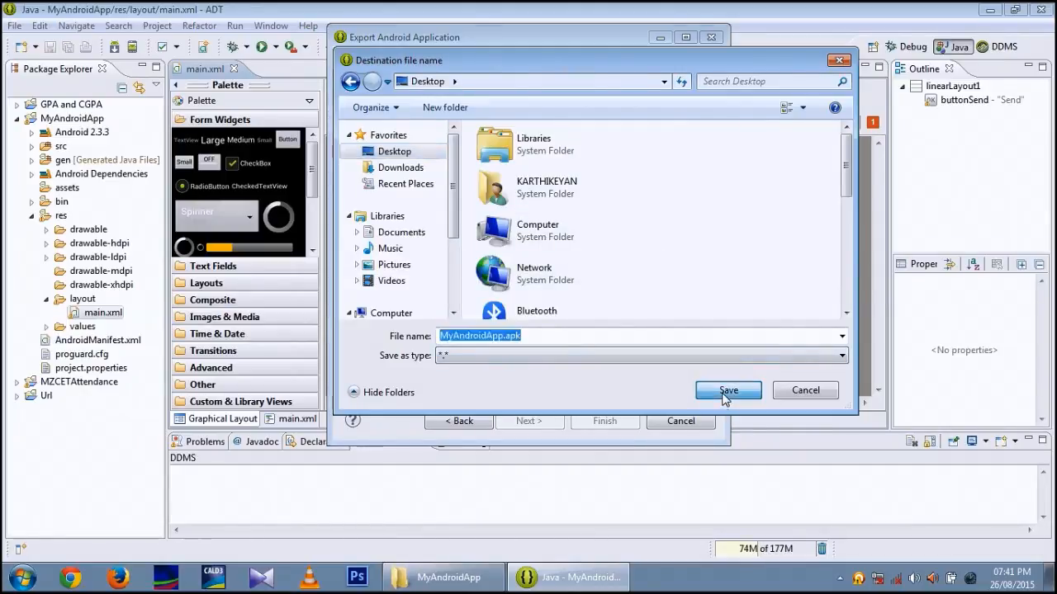
left_click(727, 390)
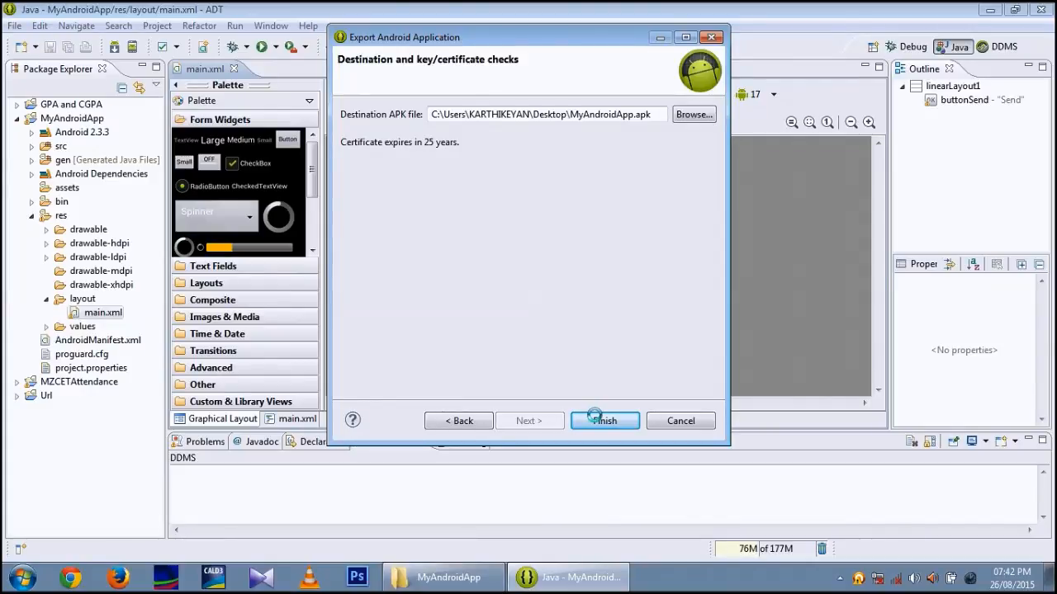
left_click(604, 421)
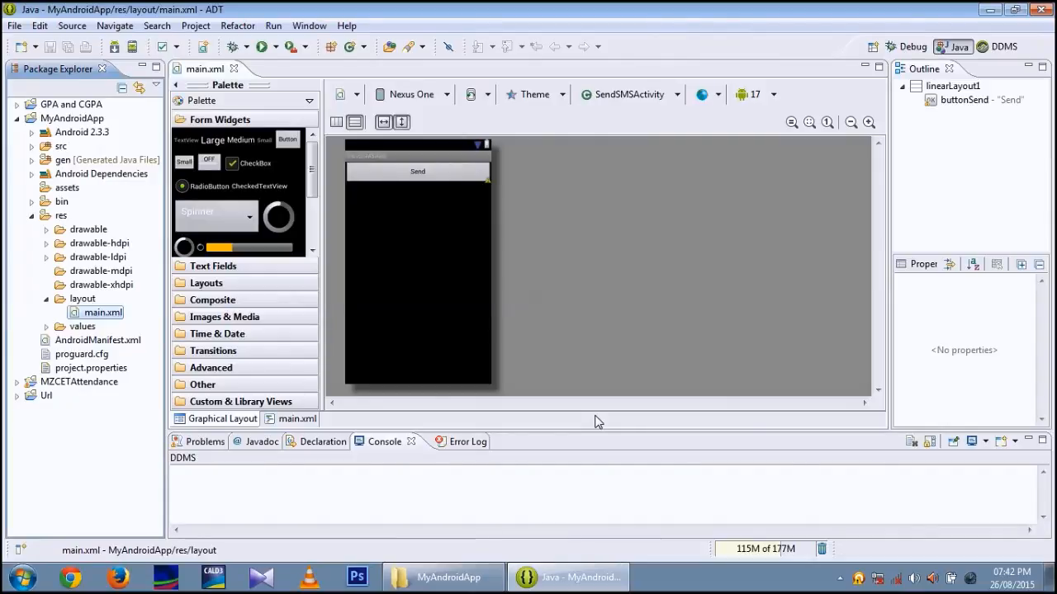
mouse_move(580, 270)
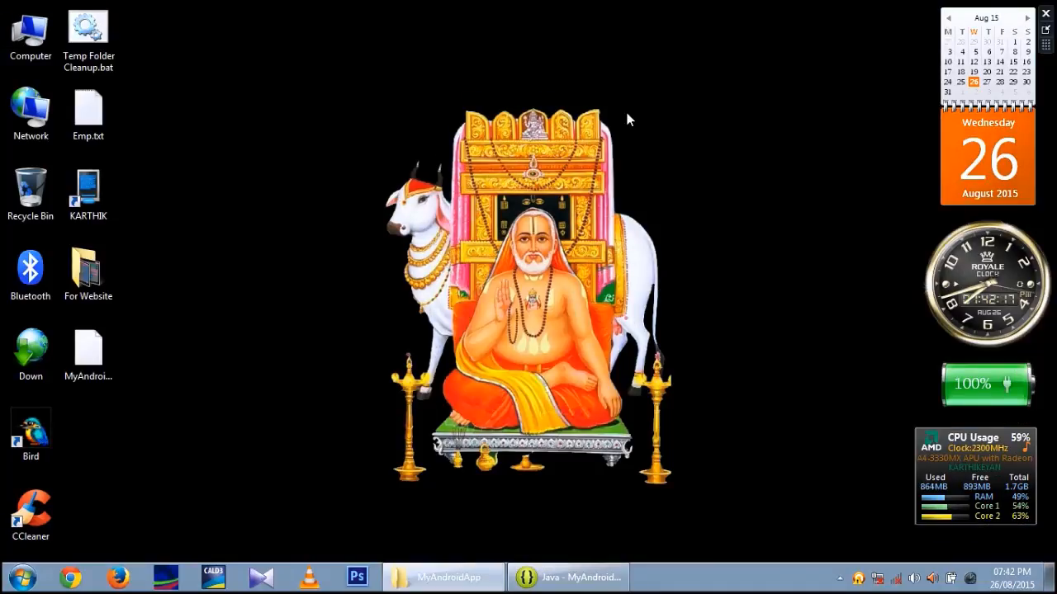
left_click(89, 351)
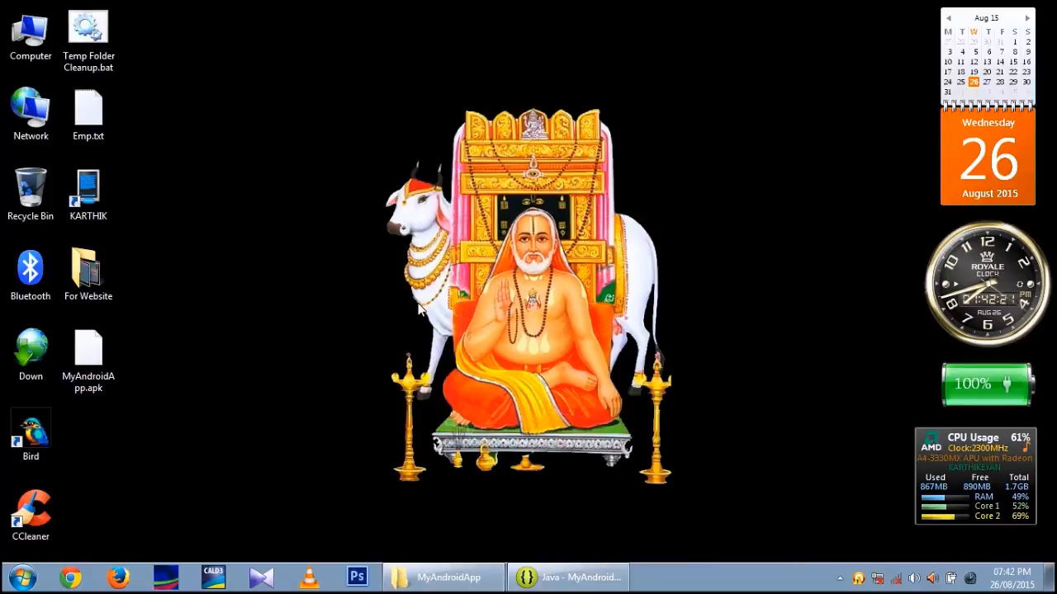
left_click(578, 577)
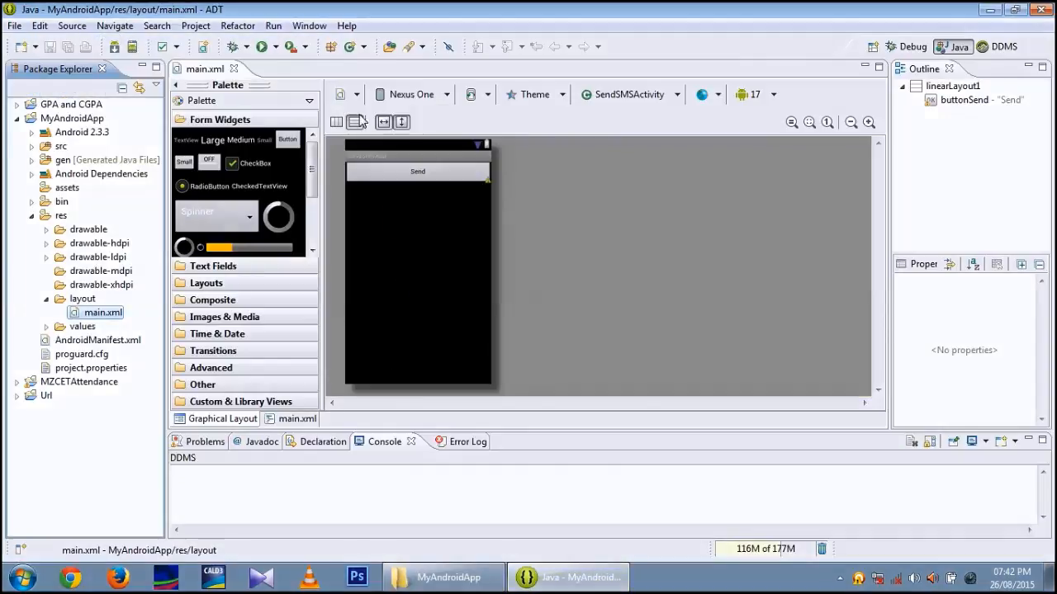